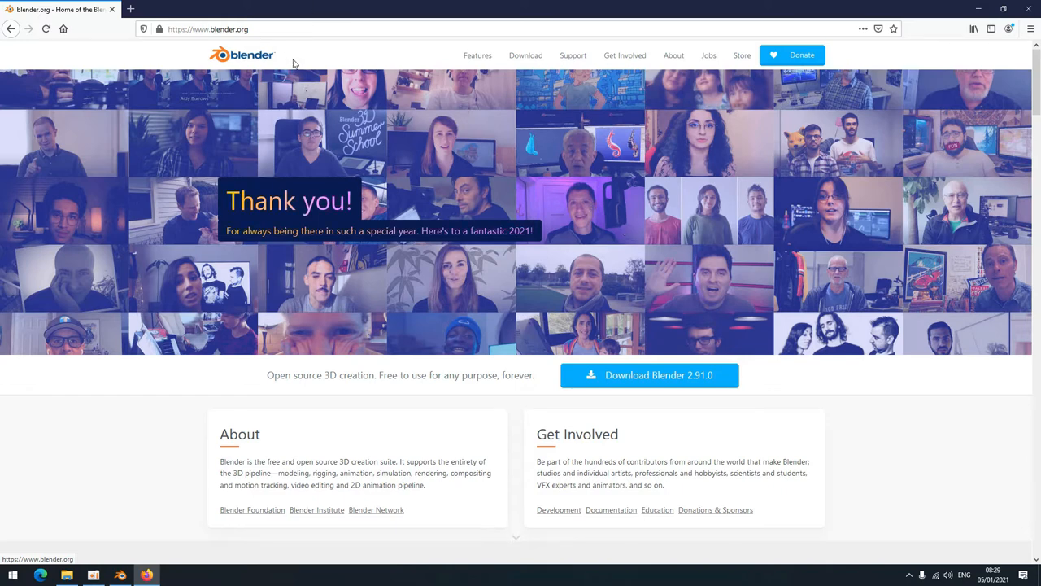
{"action": "mouse_move", "coordinate": [529, 306]}
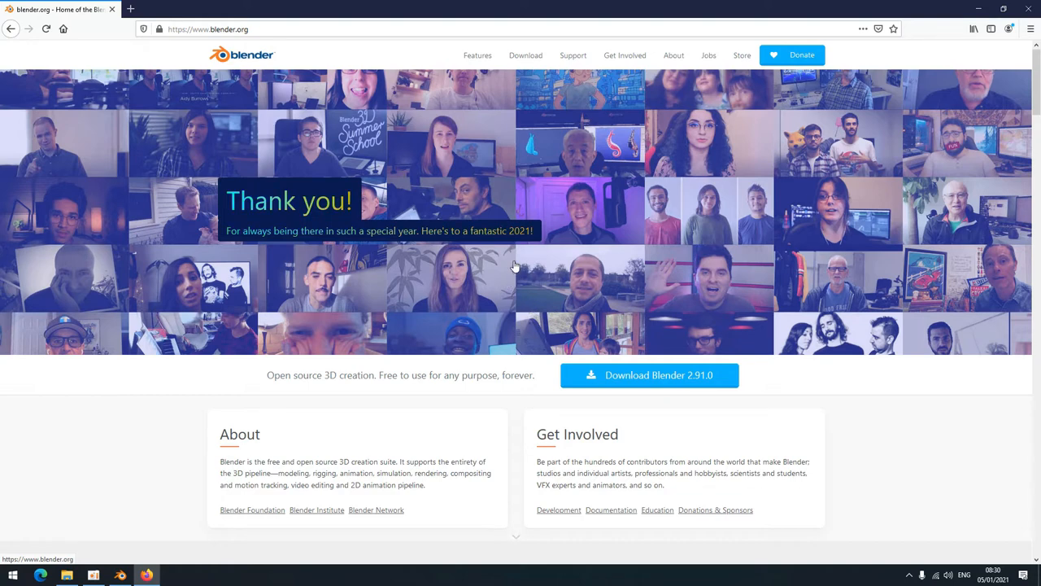
{"action": "mouse_move", "coordinate": [710, 266]}
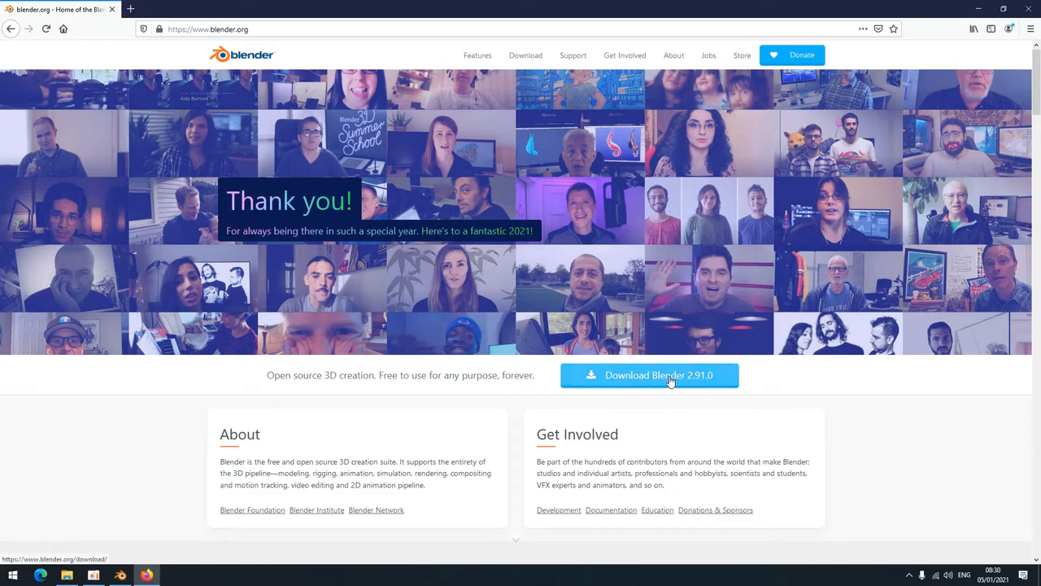
- Pick the Blender 2.91.0 Windows installer from the other-versions list, decline saving it, and minimize Firefox
{"action": "left_click", "coordinate": [649, 374]}
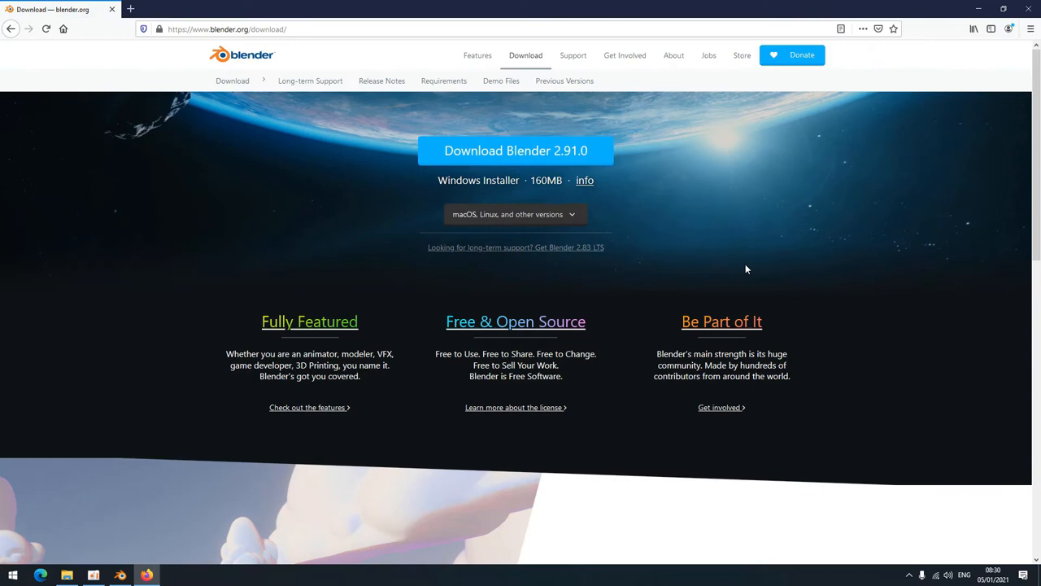
{"action": "left_click", "coordinate": [515, 215]}
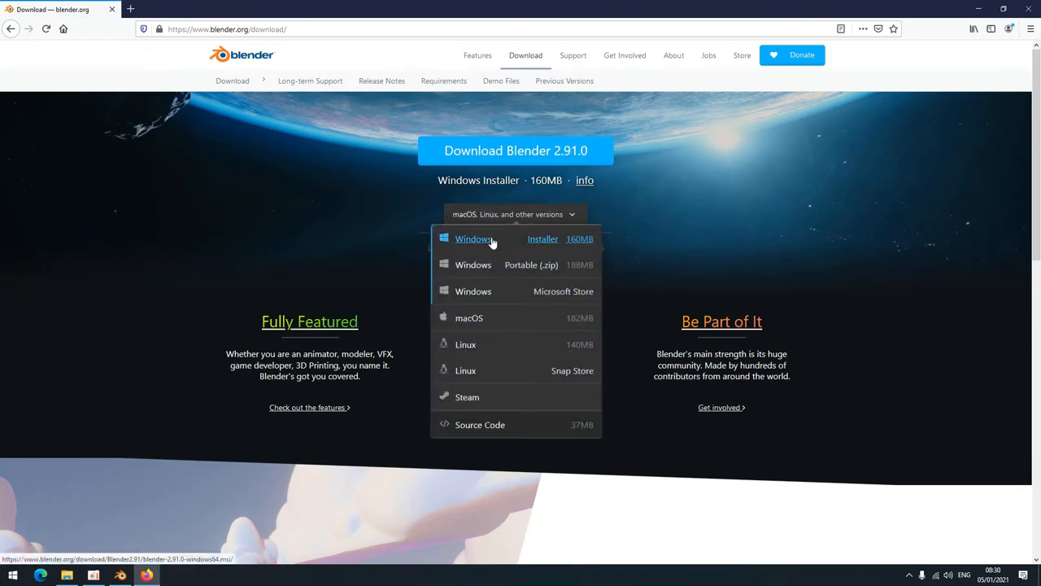
{"action": "left_click", "coordinate": [475, 237]}
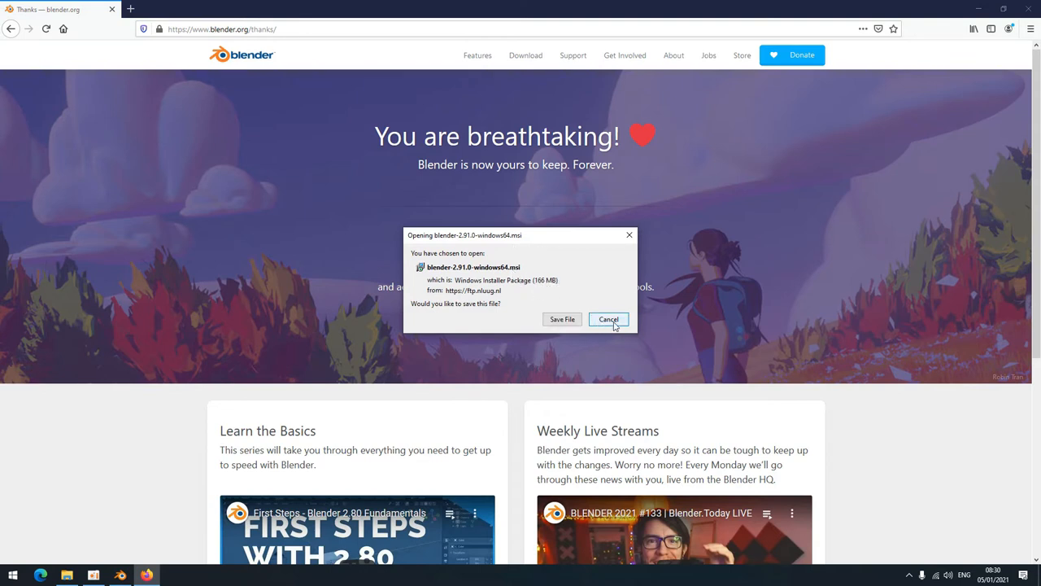
{"action": "left_click", "coordinate": [609, 319]}
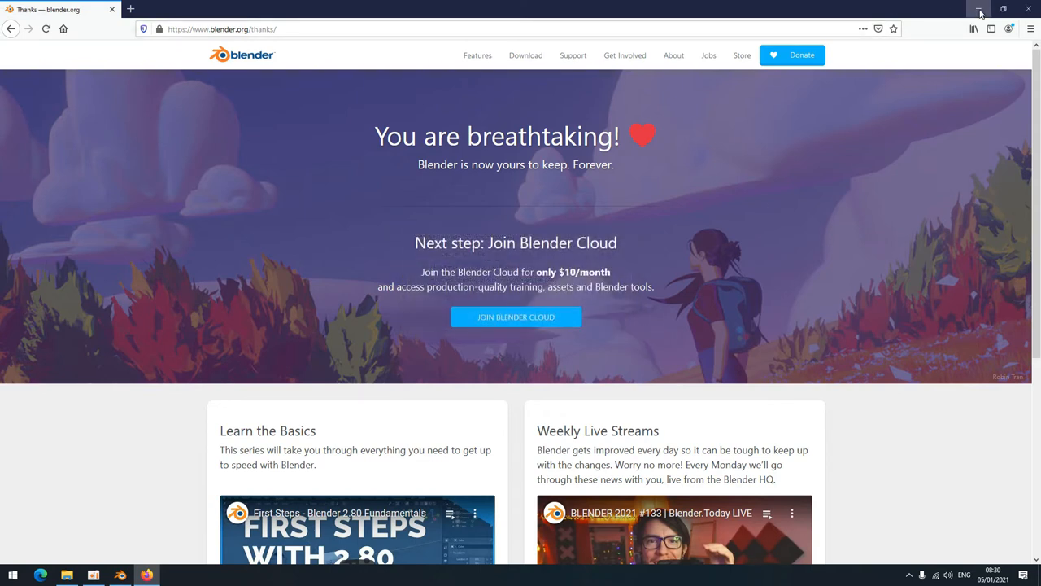
{"action": "left_click", "coordinate": [120, 576]}
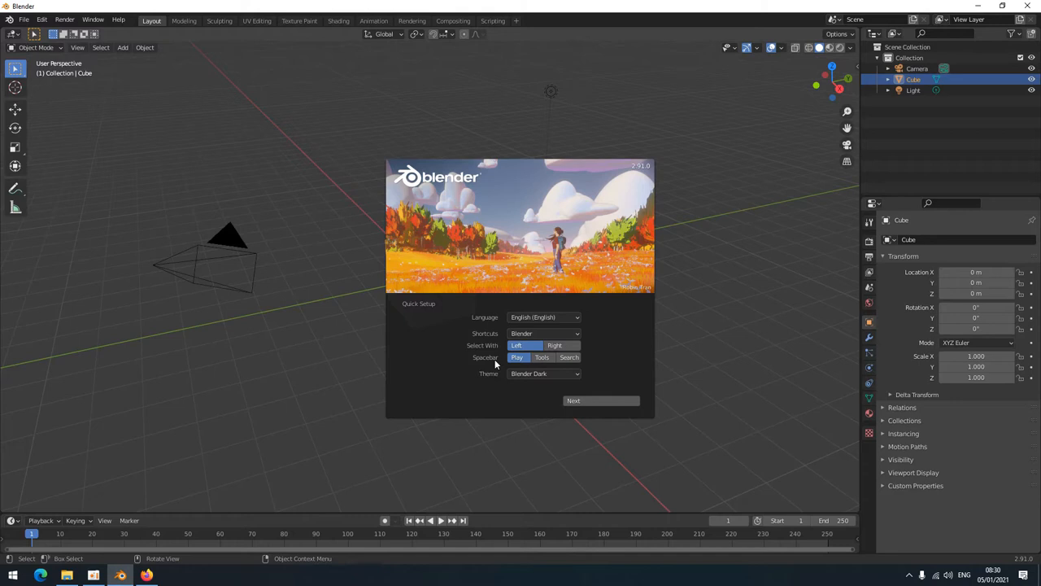
{"action": "mouse_move", "coordinate": [570, 358]}
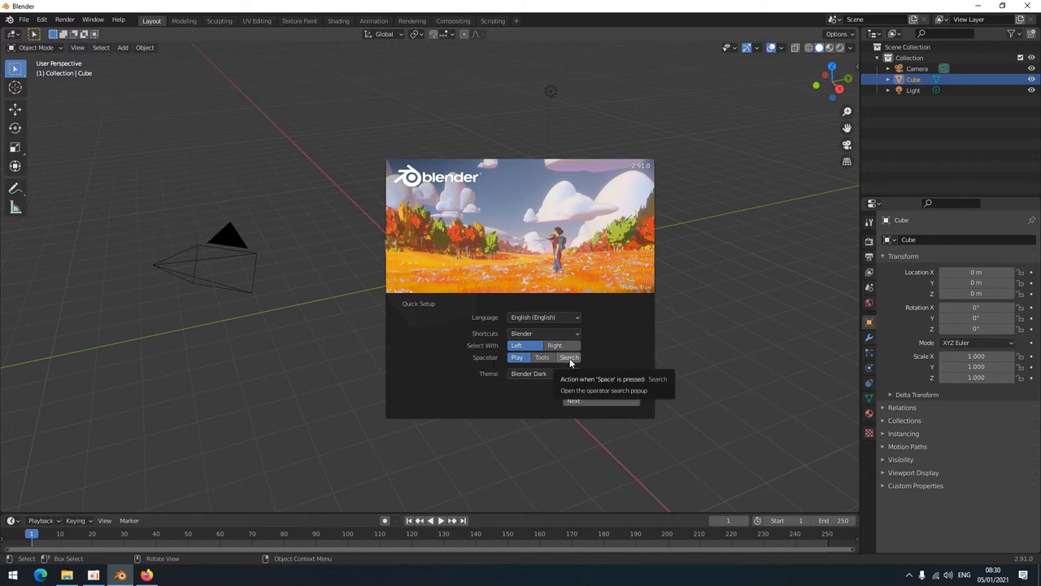
- Accept the quick-setup defaults: English, Blender shortcuts, Blender Dark theme
{"action": "left_click", "coordinate": [573, 401]}
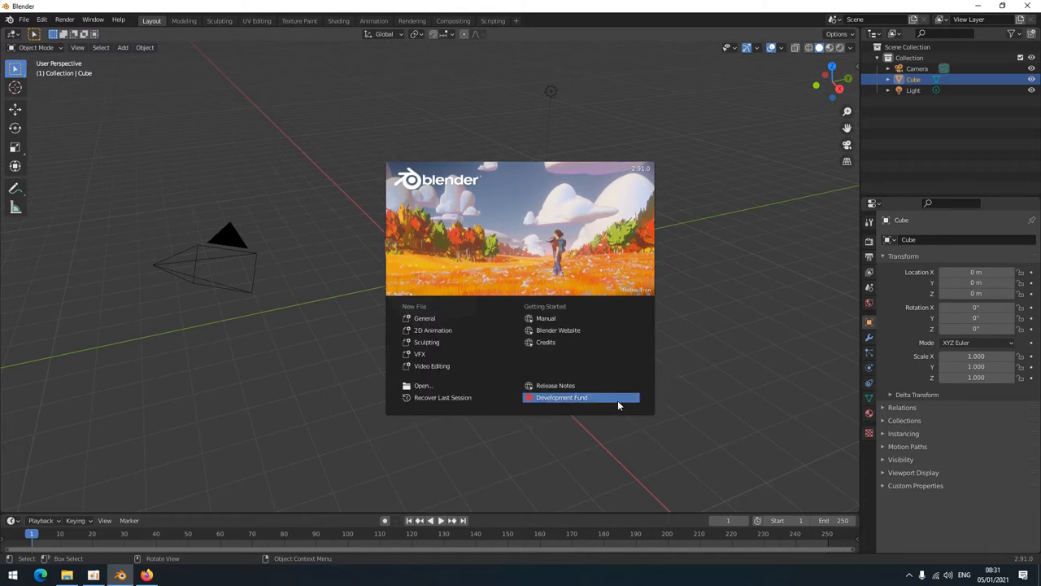
{"action": "mouse_move", "coordinate": [491, 410]}
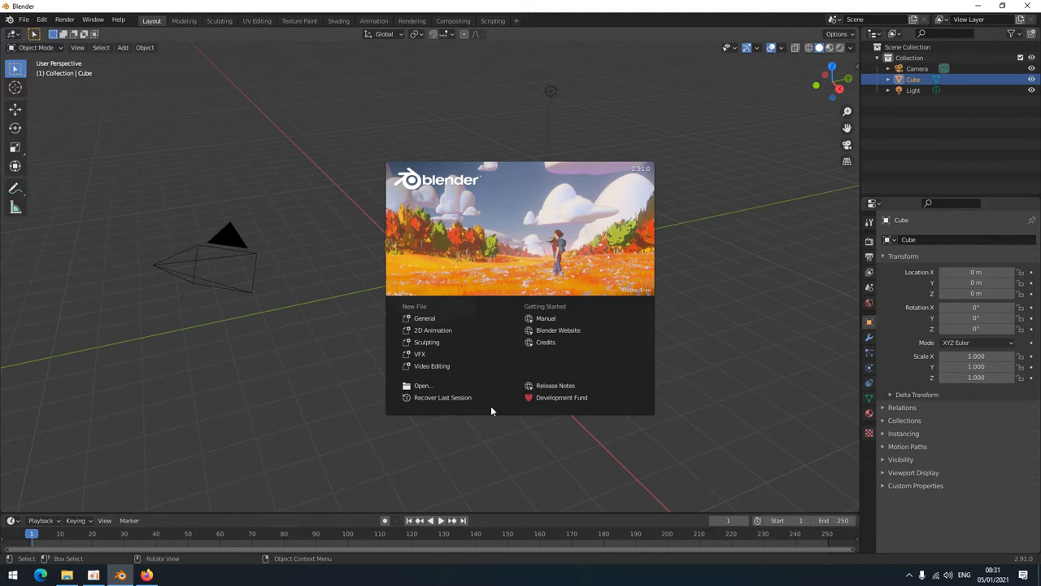
{"action": "mouse_move", "coordinate": [349, 273]}
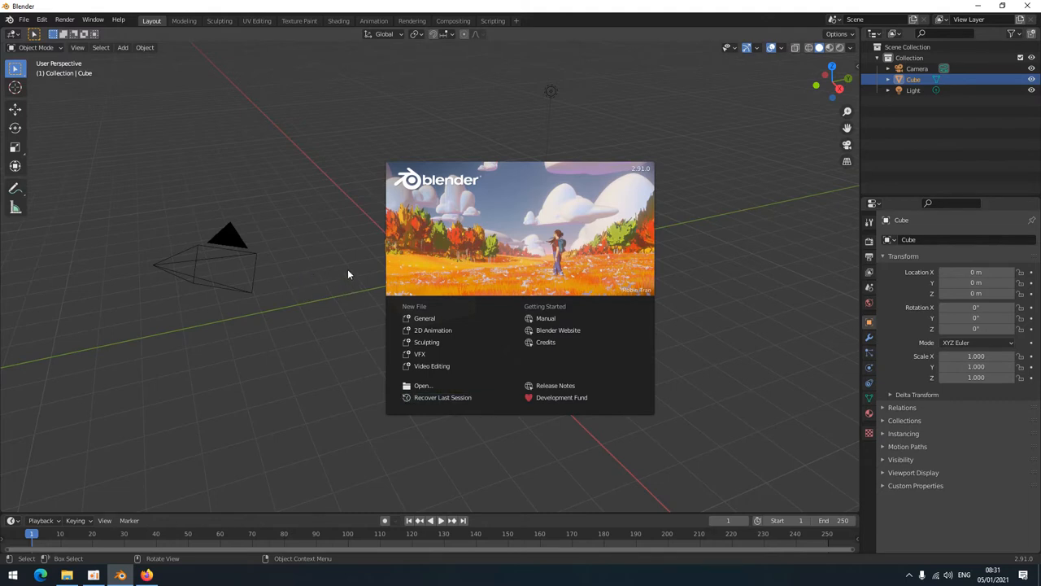
- Dismiss the splash to reveal the default cube, camera and light scene
{"action": "left_click", "coordinate": [348, 273]}
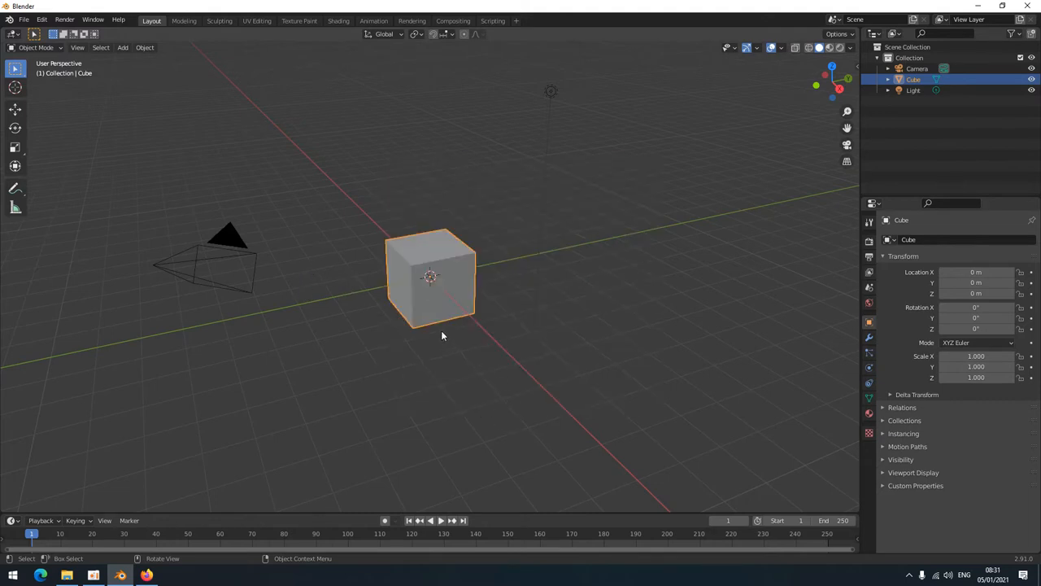
{"action": "mouse_move", "coordinate": [566, 373]}
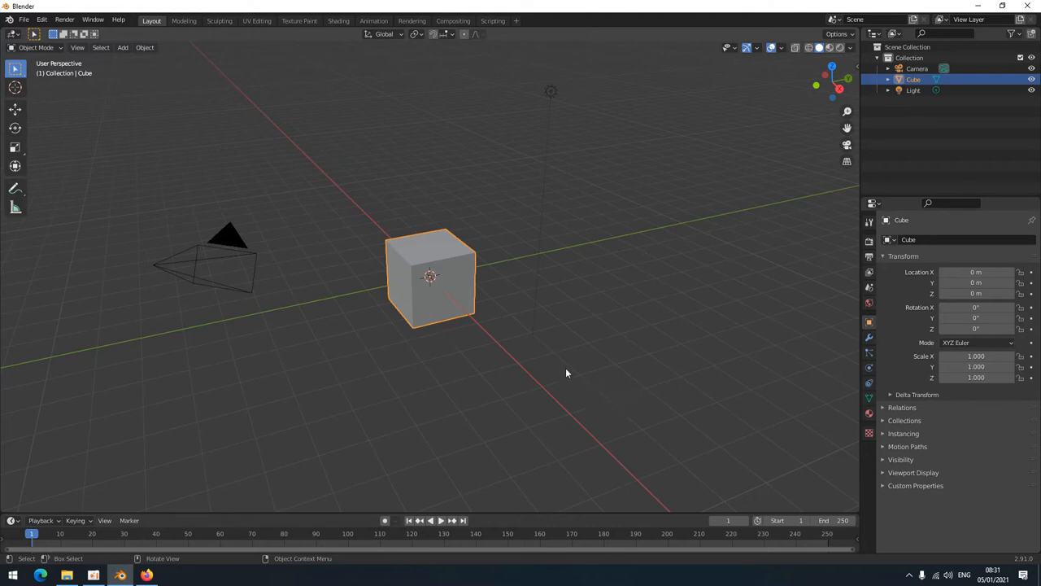
{"action": "mouse_move", "coordinate": [194, 382]}
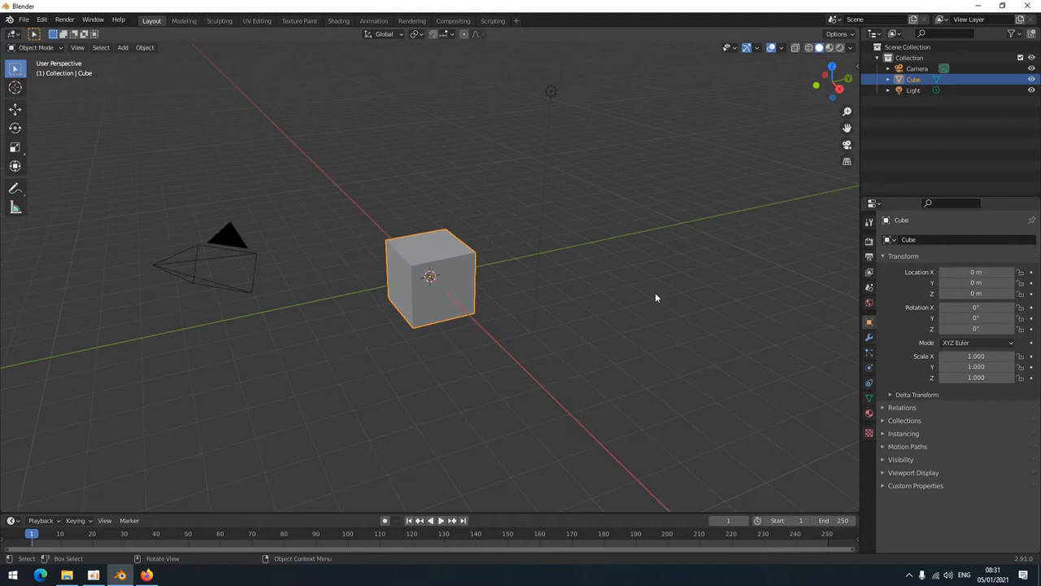
{"action": "mouse_move", "coordinate": [529, 299]}
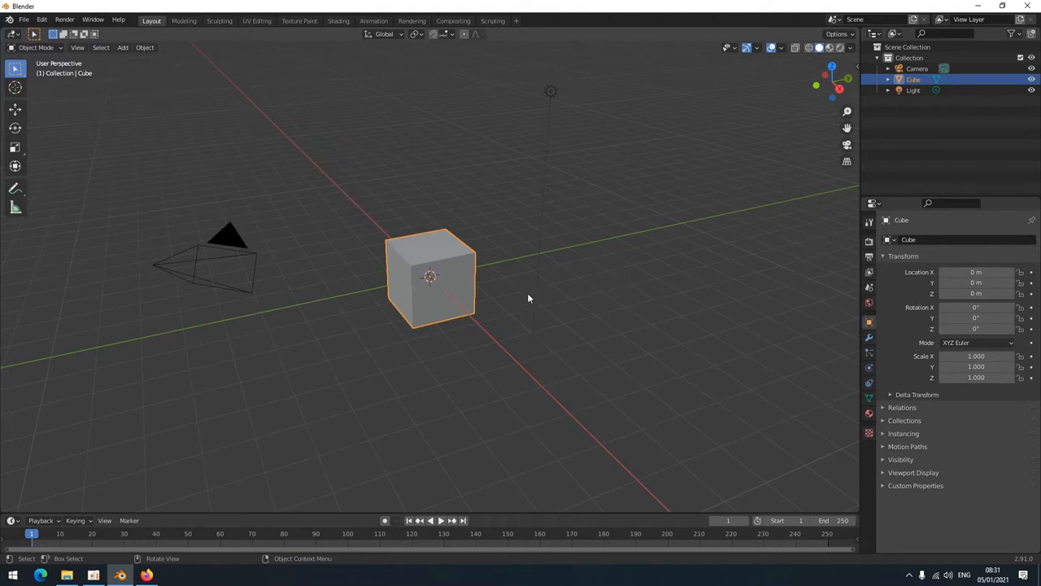
{"action": "mouse_move", "coordinate": [536, 269]}
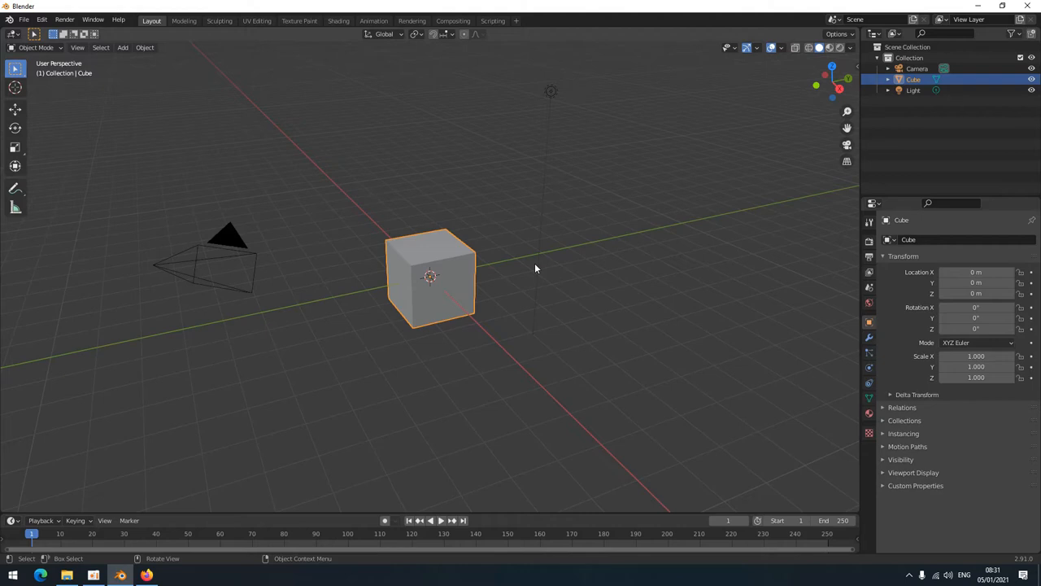
{"action": "mouse_move", "coordinate": [527, 322]}
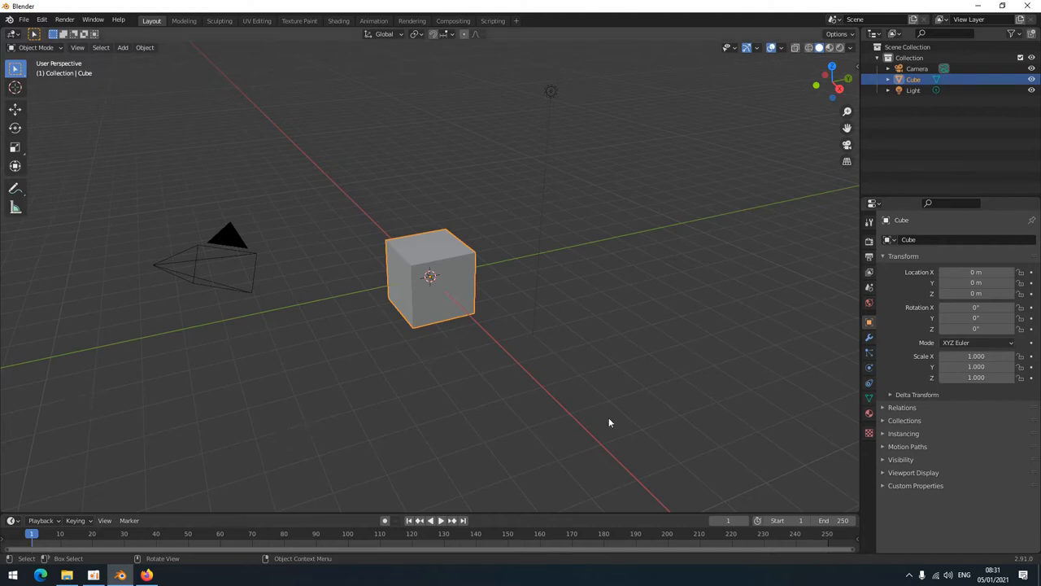
{"action": "mouse_move", "coordinate": [644, 291]}
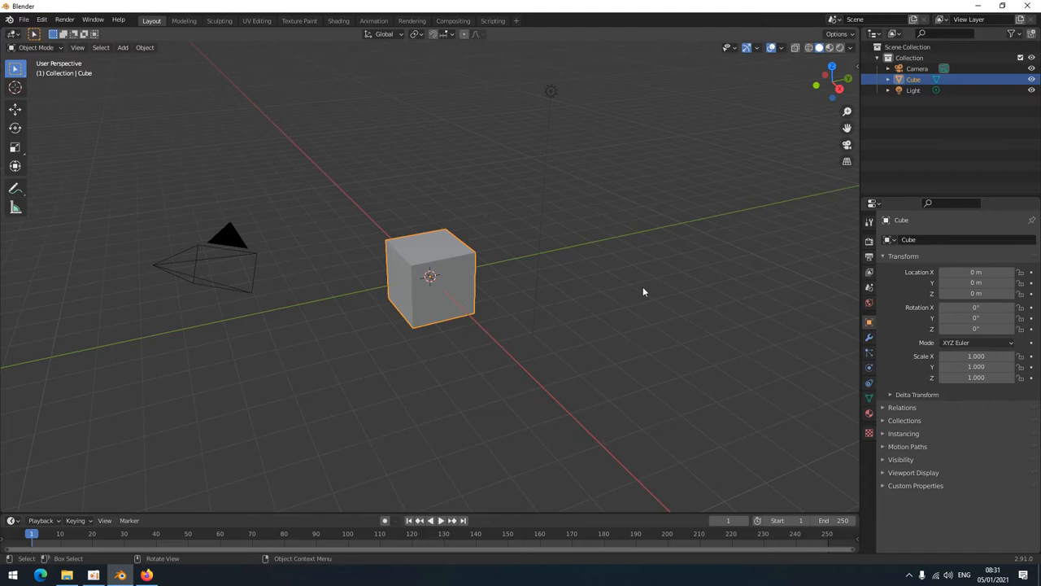
{"action": "mouse_move", "coordinate": [469, 216]}
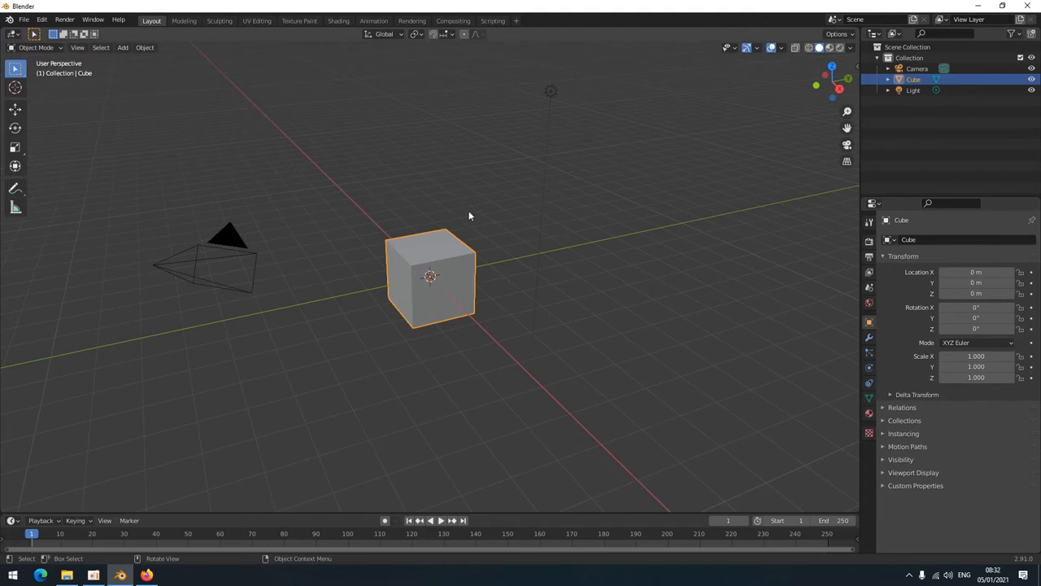
{"action": "mouse_move", "coordinate": [321, 293]}
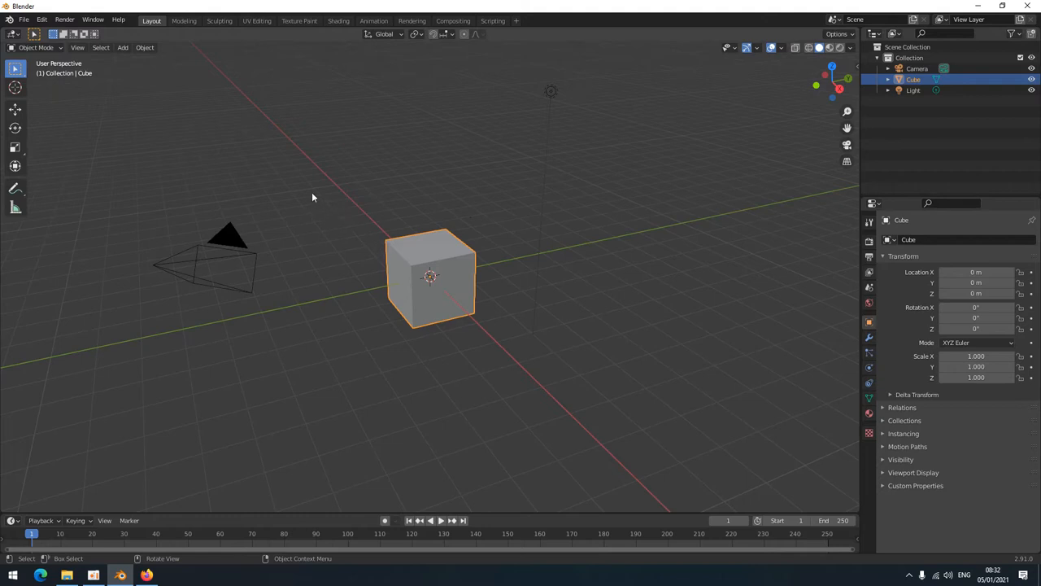
{"action": "mouse_move", "coordinate": [491, 280]}
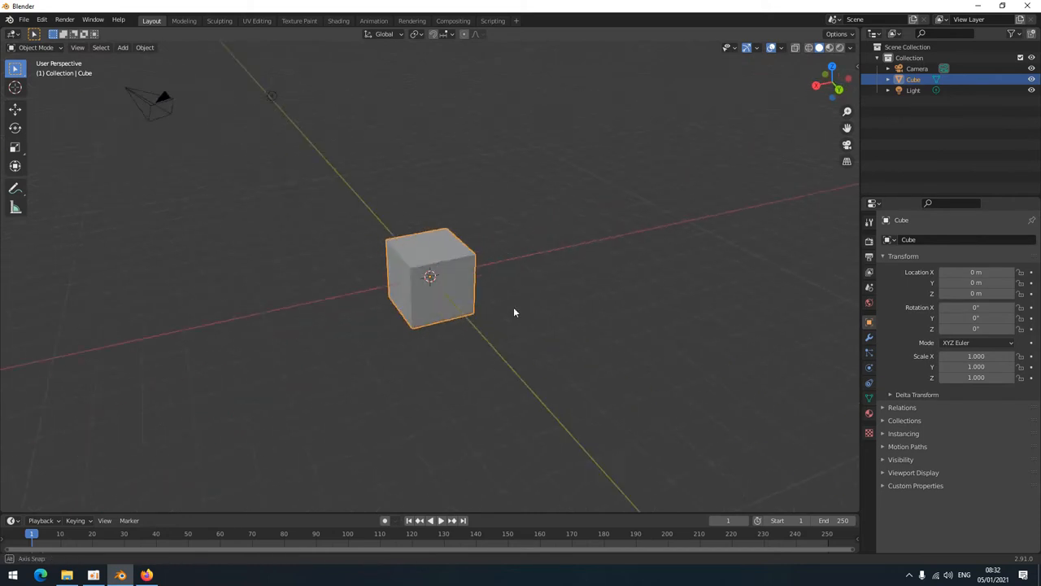
- Orbit and pan the viewport to see the cube from a lower, near-level angle
{"action": "left_click_drag", "start_coordinate": [515, 312], "coordinate": [407, 228]}
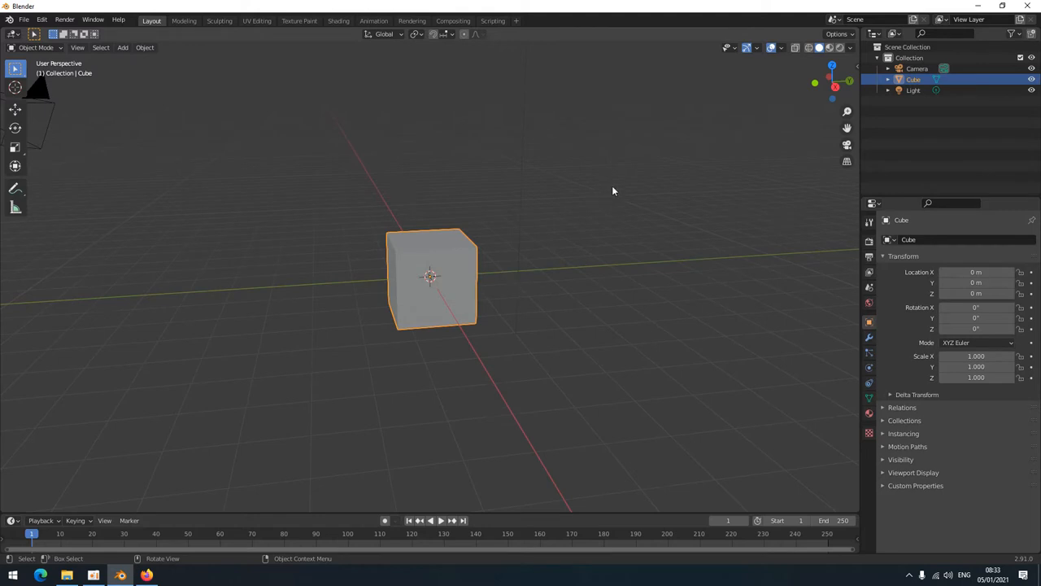
{"action": "mouse_move", "coordinate": [846, 127]}
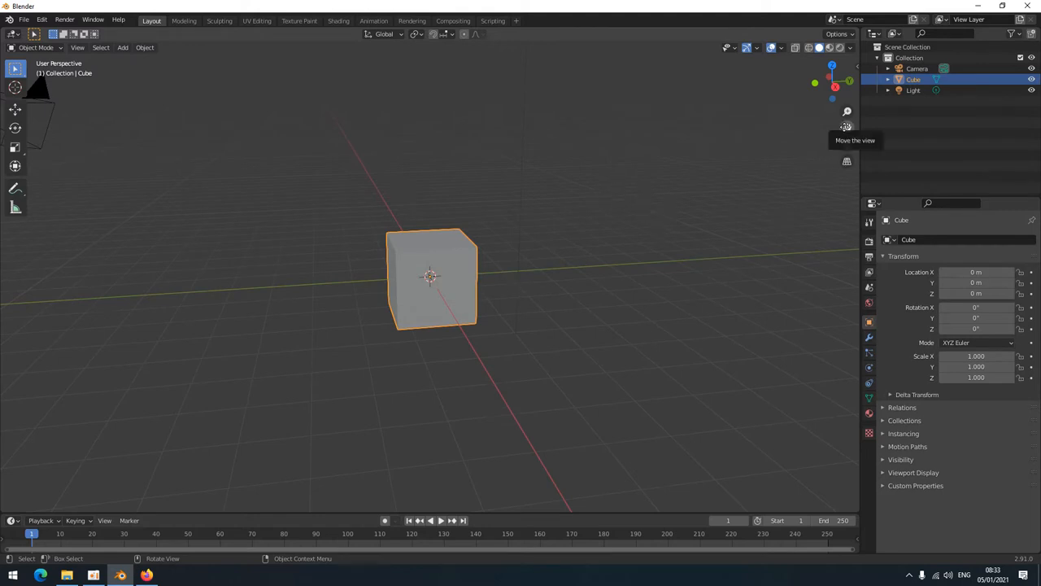
{"action": "mouse_move", "coordinate": [502, 274]}
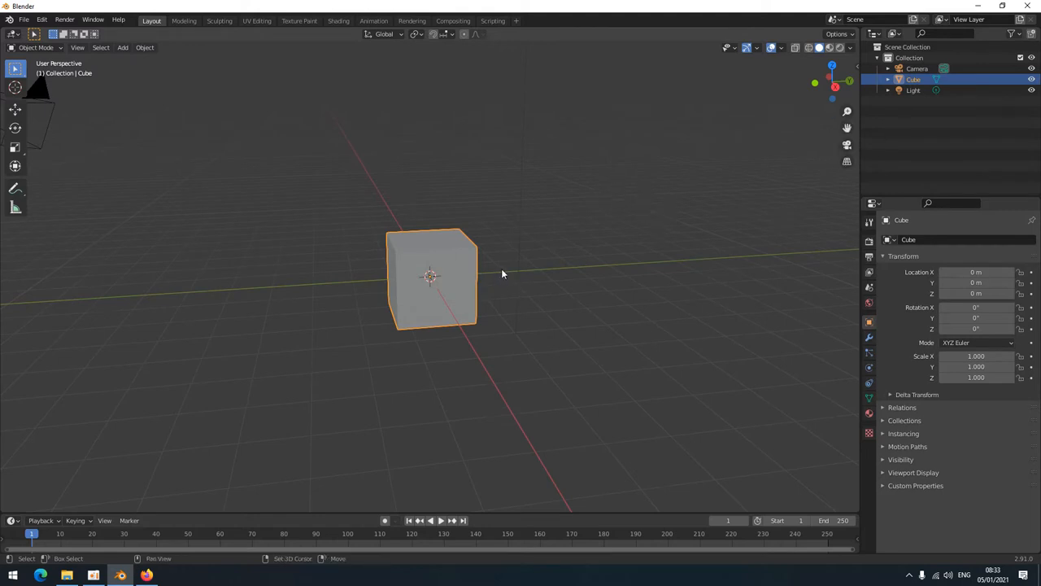
{"action": "left_click_drag", "start_coordinate": [501, 274], "coordinate": [251, 305]}
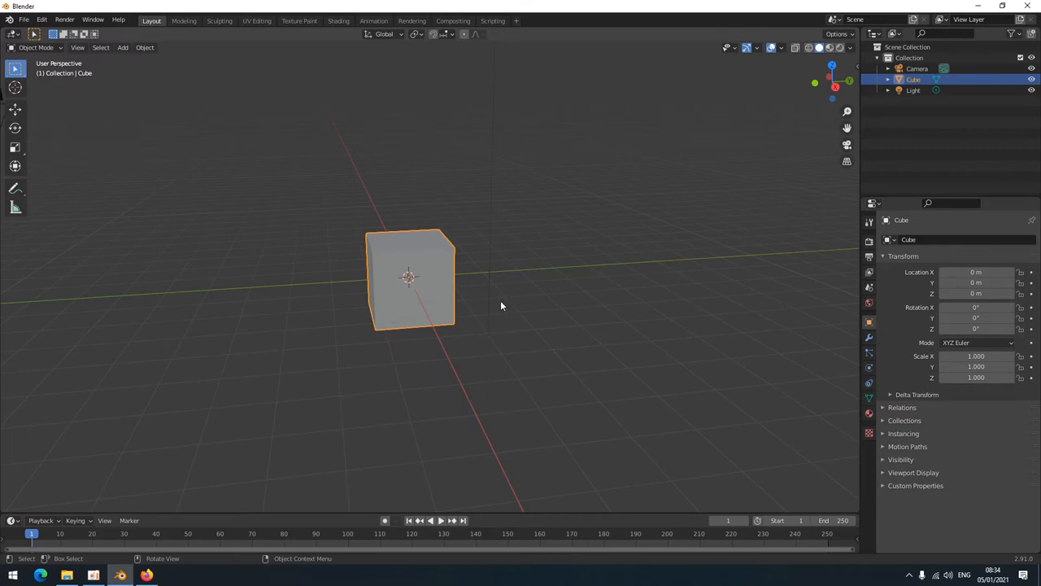
{"action": "mouse_move", "coordinate": [381, 295]}
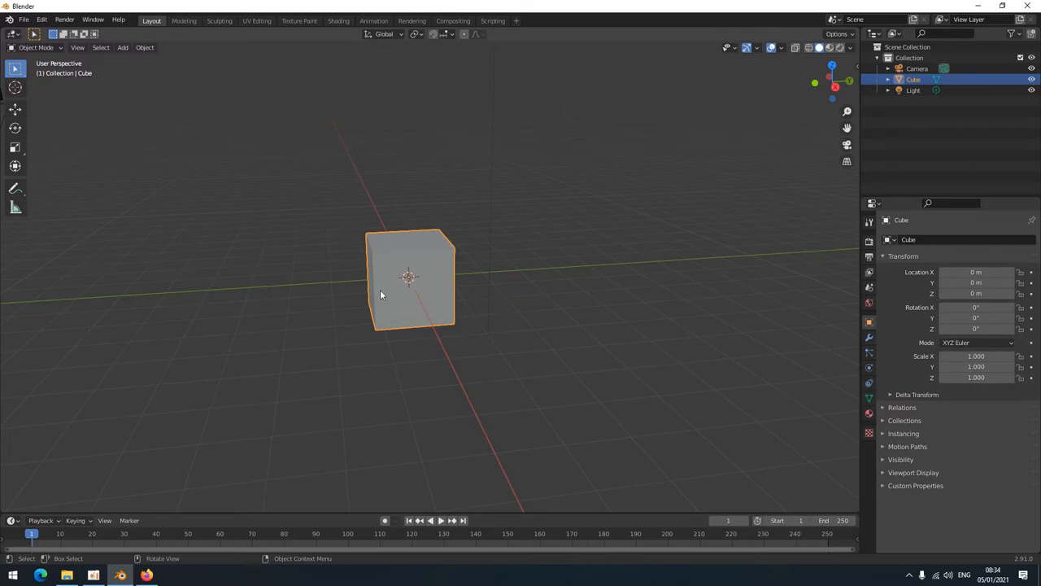
{"action": "mouse_move", "coordinate": [342, 192]}
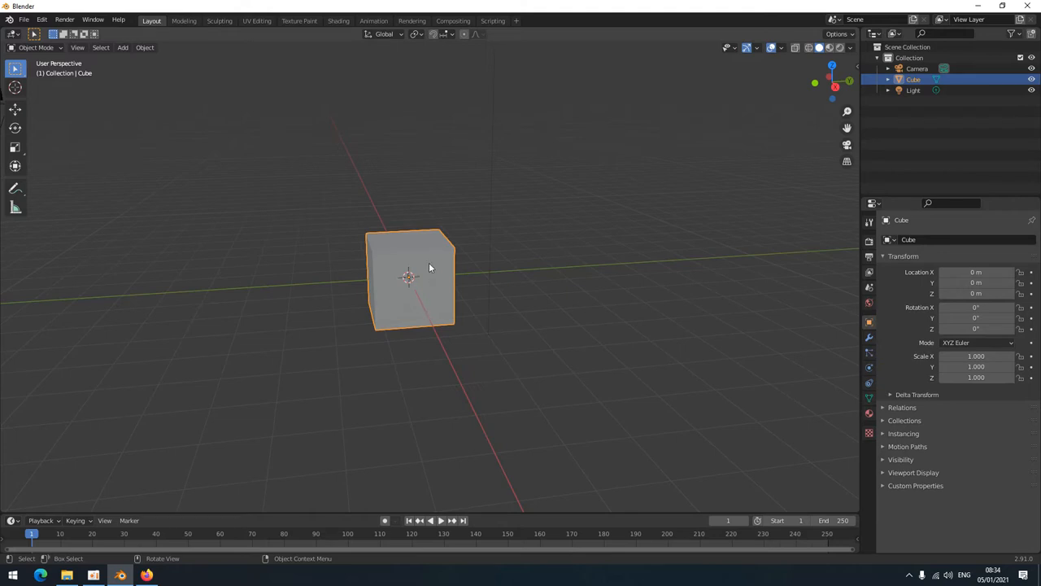
{"action": "mouse_move", "coordinate": [373, 265]}
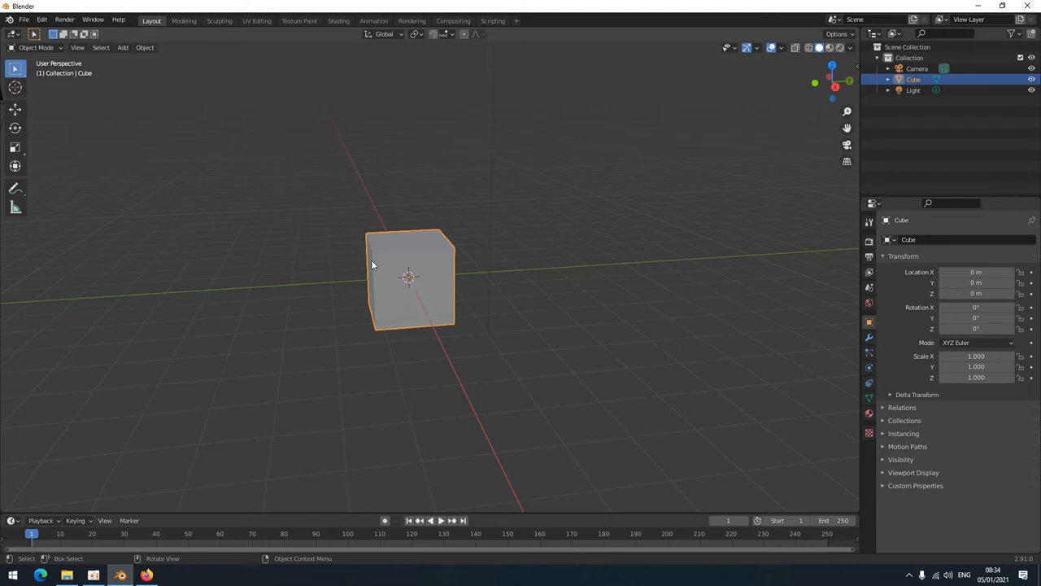
{"action": "mouse_move", "coordinate": [443, 260]}
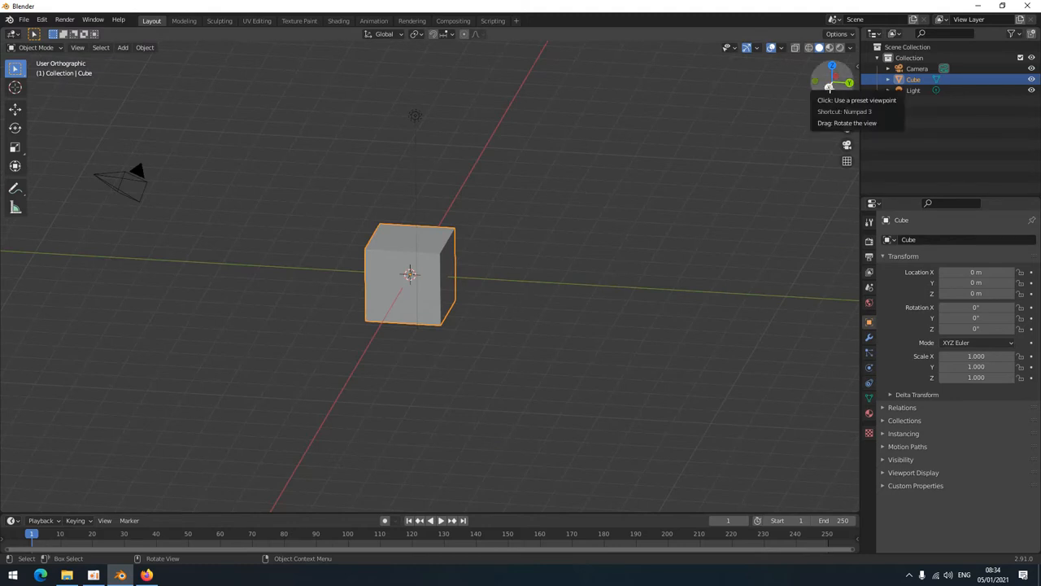
- Snap to Right Orthographic view, then orbit back to a tilted perspective around the cube
{"action": "left_click", "coordinate": [850, 81]}
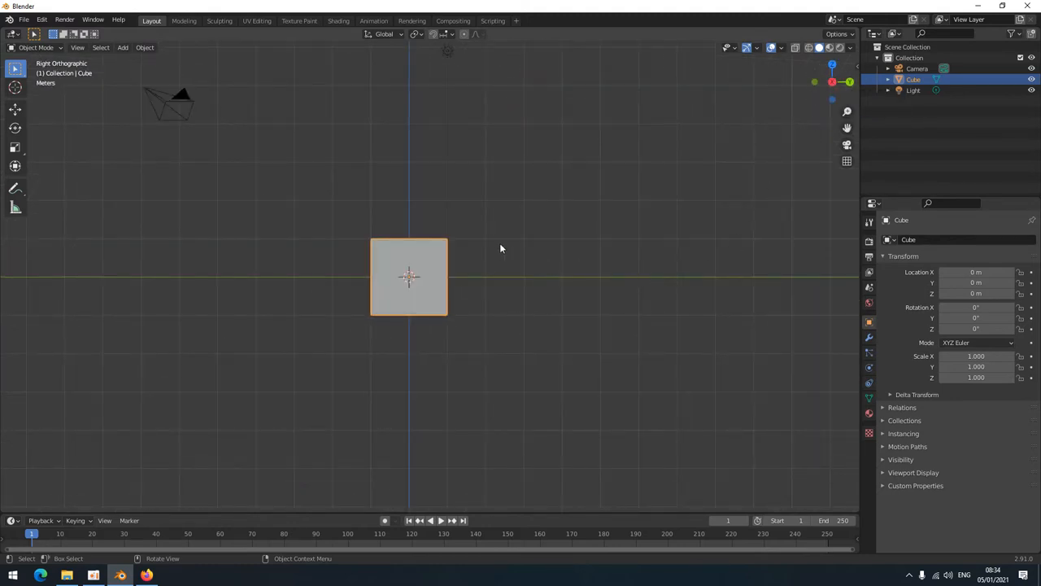
{"action": "left_click_drag", "start_coordinate": [501, 247], "coordinate": [439, 350]}
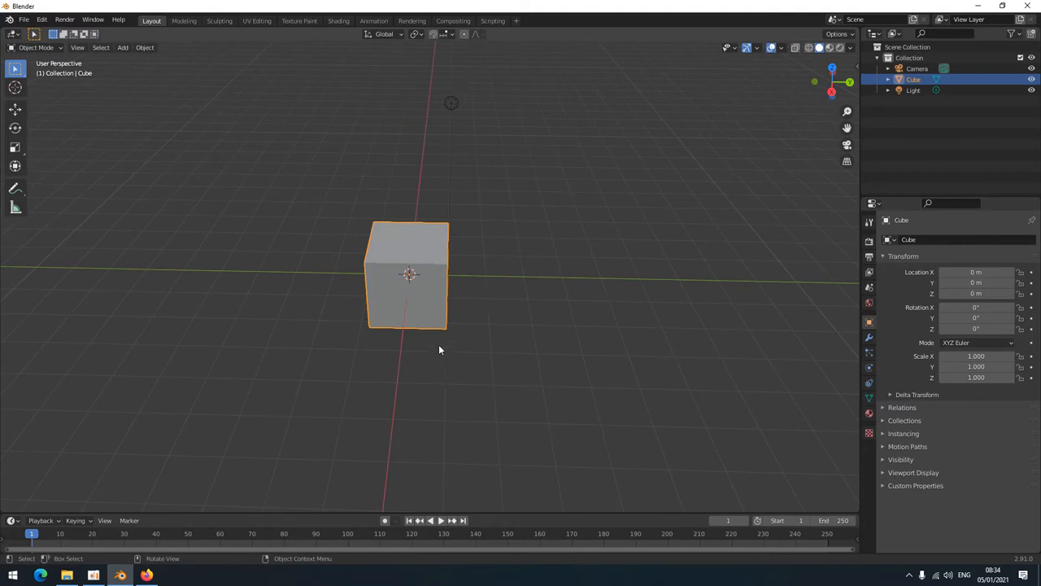
{"action": "mouse_move", "coordinate": [850, 81]}
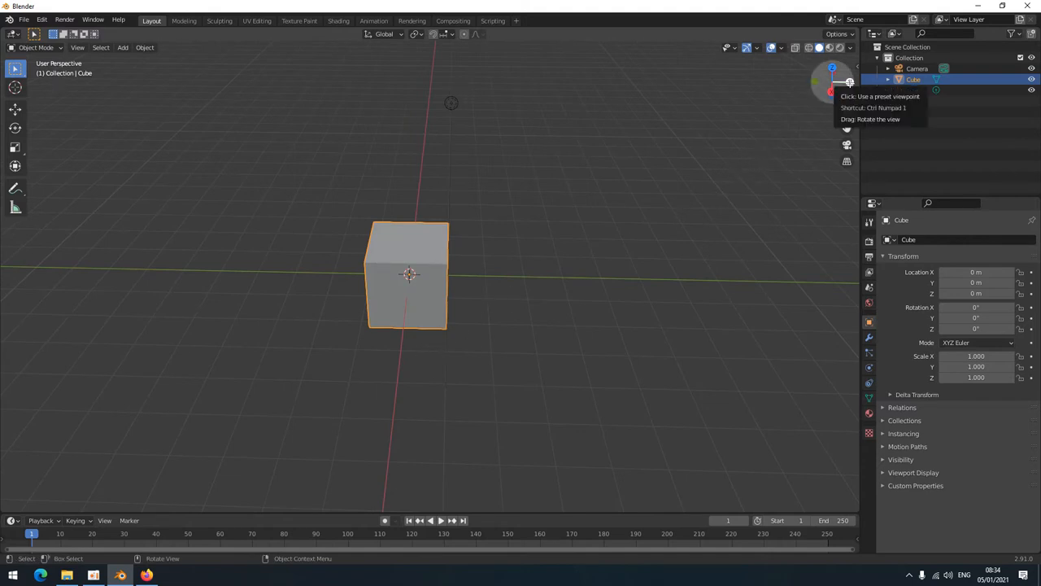
{"action": "left_click", "coordinate": [849, 81]}
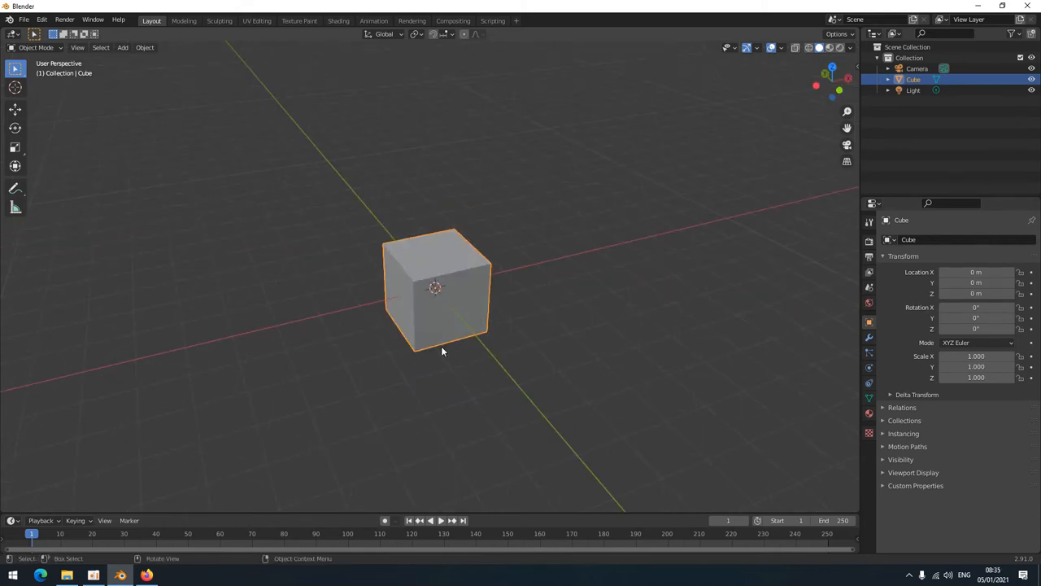
{"action": "mouse_move", "coordinate": [426, 353]}
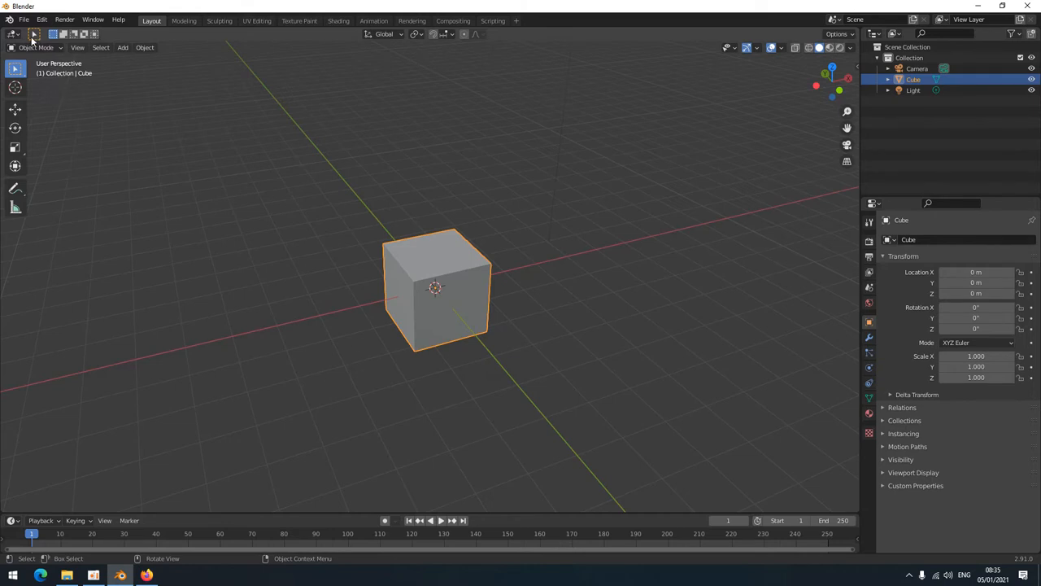
- Load the keyboard .blend file, replacing the default cube scene
{"action": "left_click", "coordinate": [23, 20]}
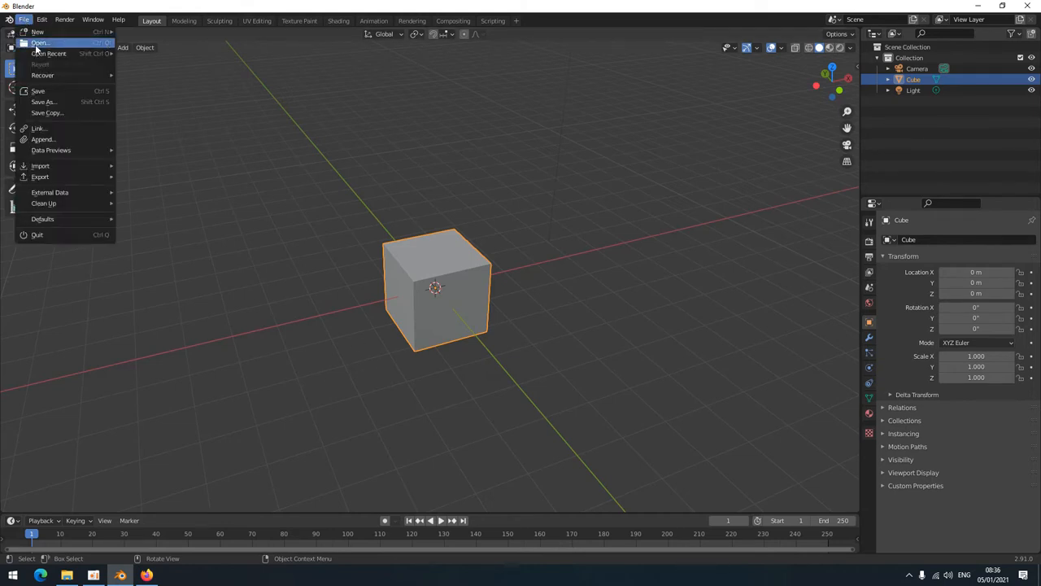
{"action": "left_click", "coordinate": [39, 42]}
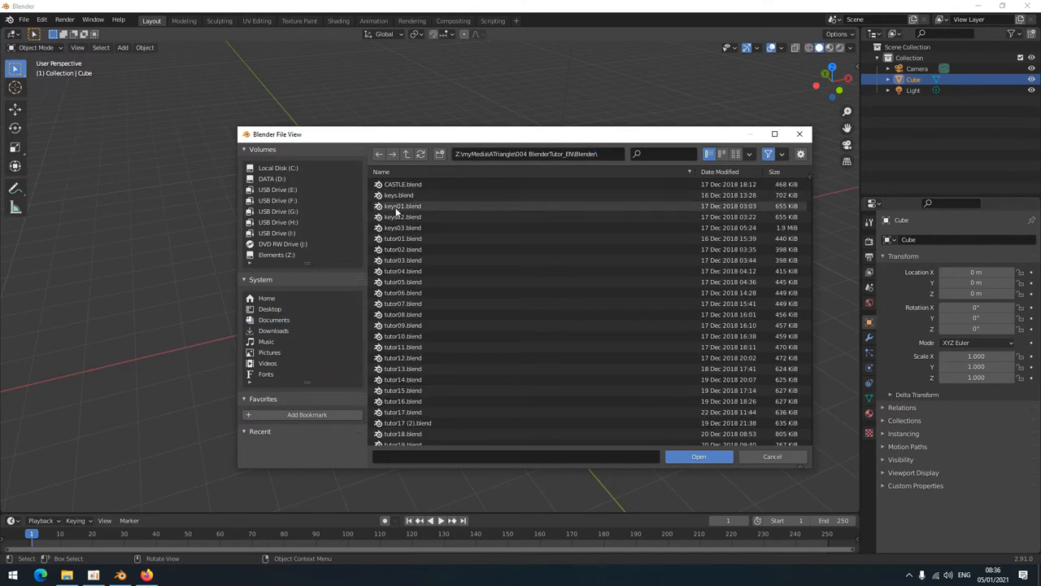
{"action": "left_click", "coordinate": [698, 456]}
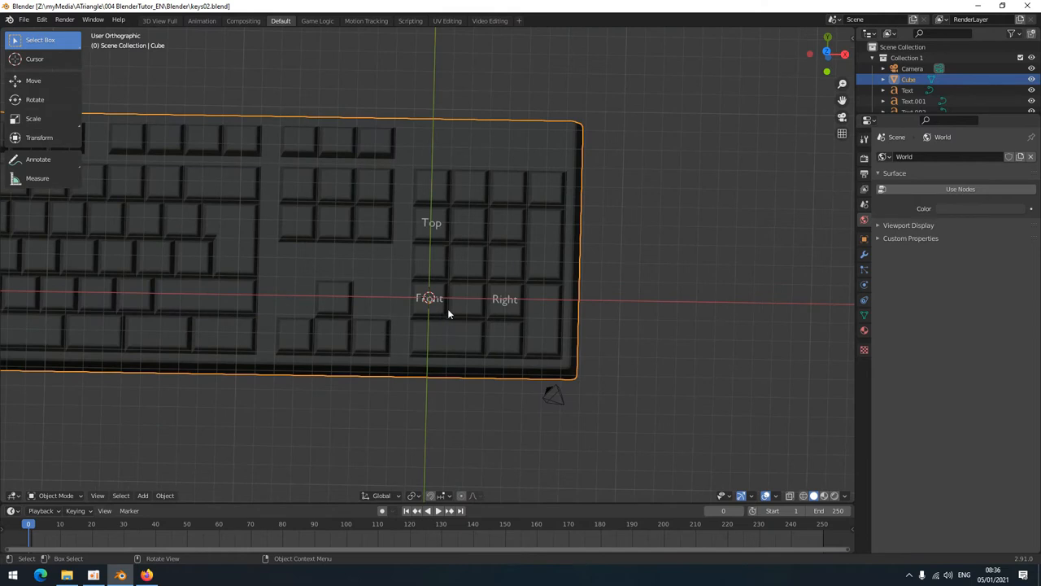
{"action": "mouse_move", "coordinate": [436, 228]}
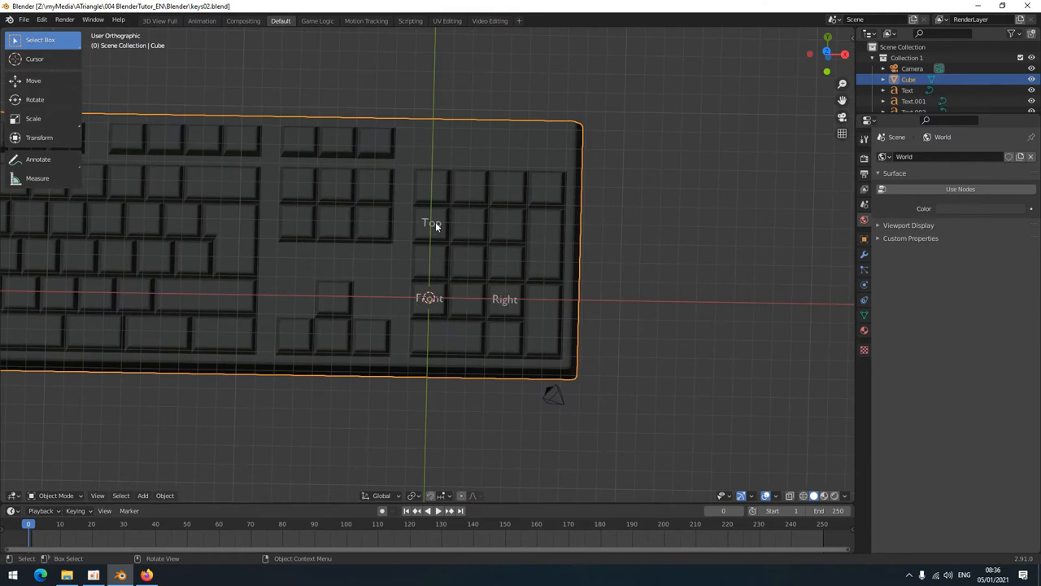
{"action": "mouse_move", "coordinate": [476, 270]}
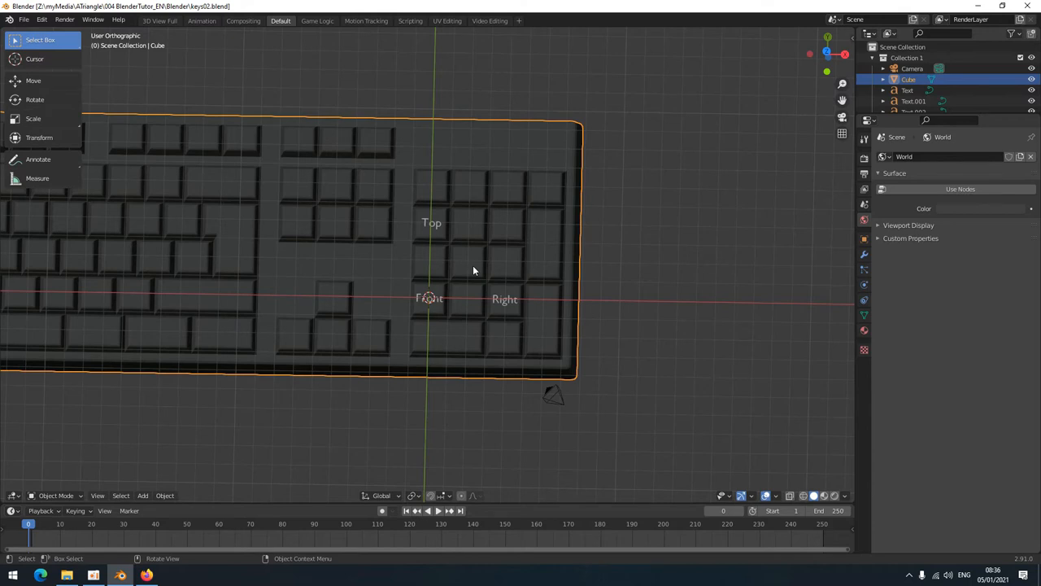
{"action": "mouse_move", "coordinate": [488, 264]}
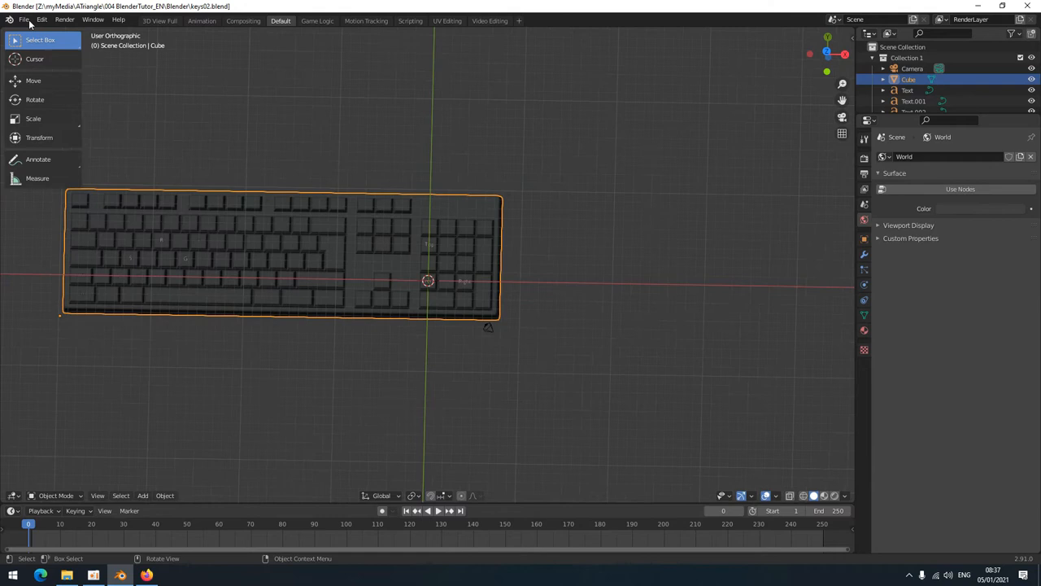
{"action": "left_click", "coordinate": [23, 19]}
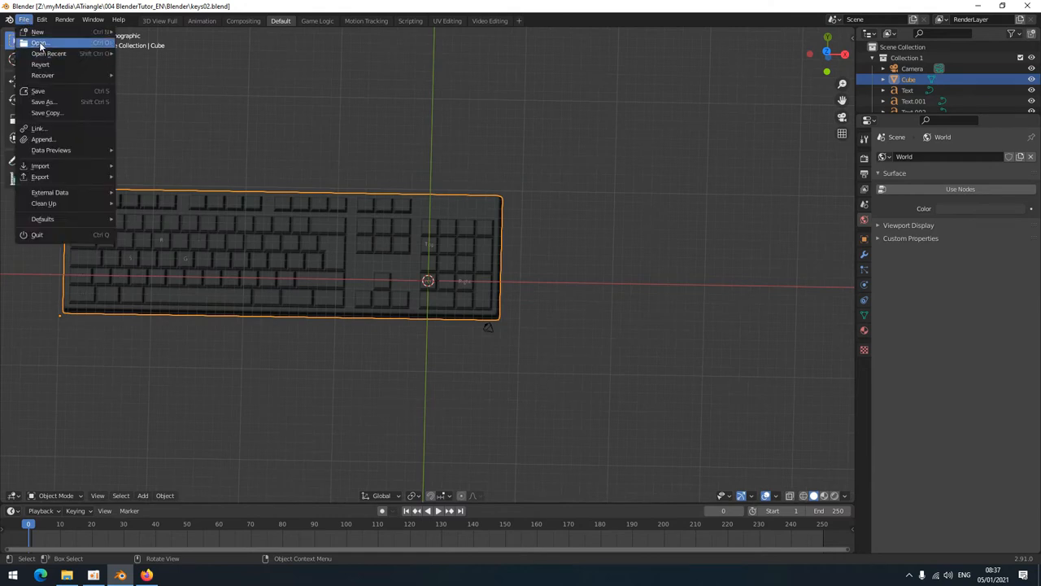
- Assign a Ctrl+Alt shortcut to Edit > Preferences and bring up the Preferences window
{"action": "left_click", "coordinate": [42, 20]}
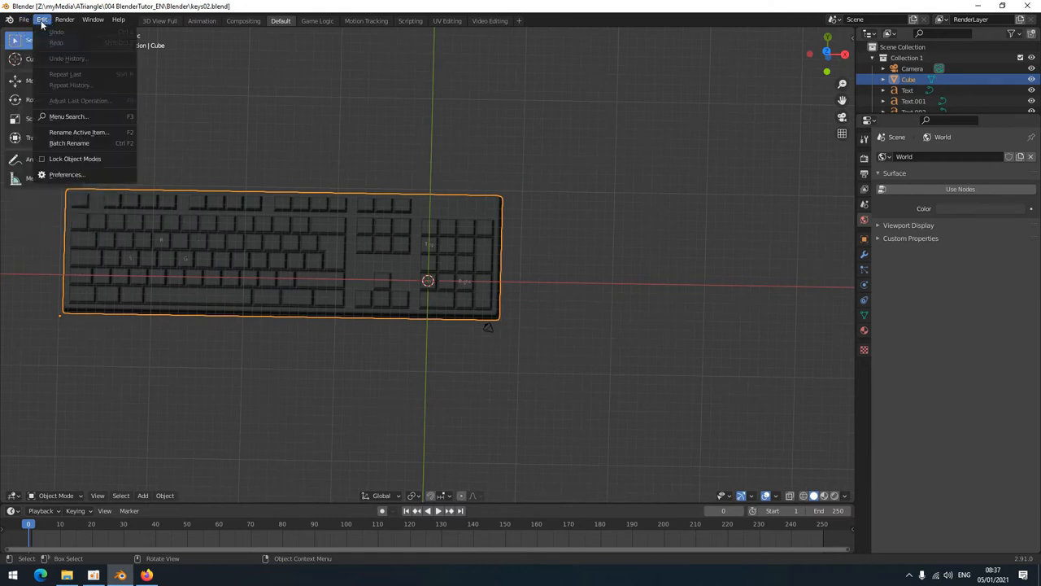
{"action": "mouse_move", "coordinate": [66, 174]}
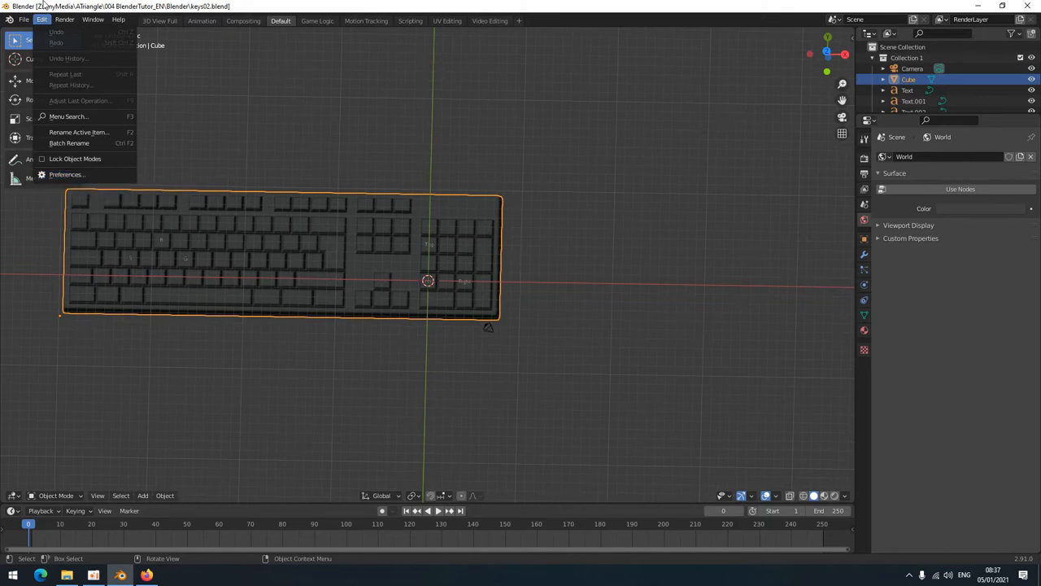
{"action": "mouse_move", "coordinate": [67, 175]}
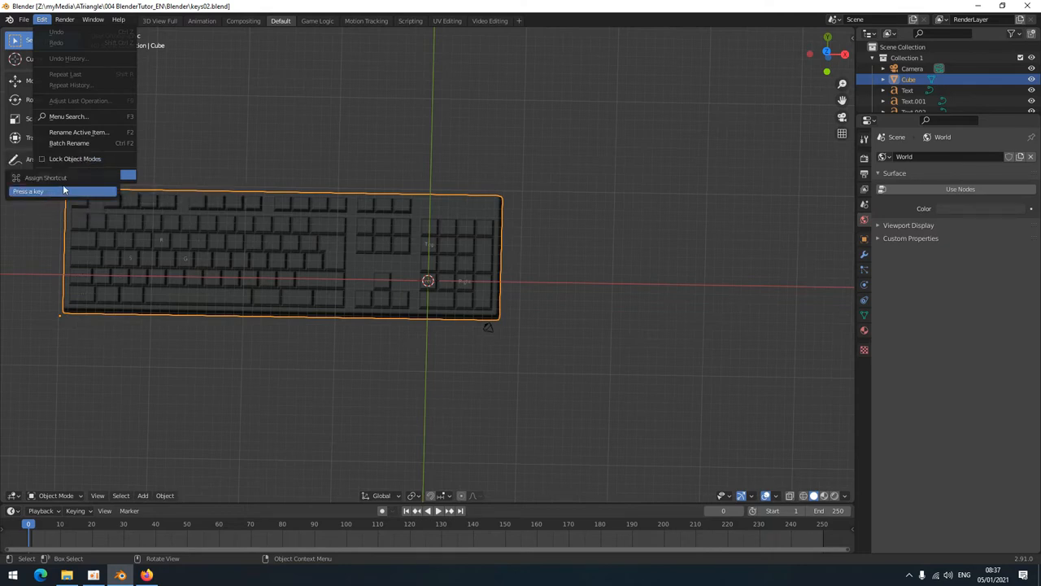
{"action": "key", "text": "ctrl+alt"}
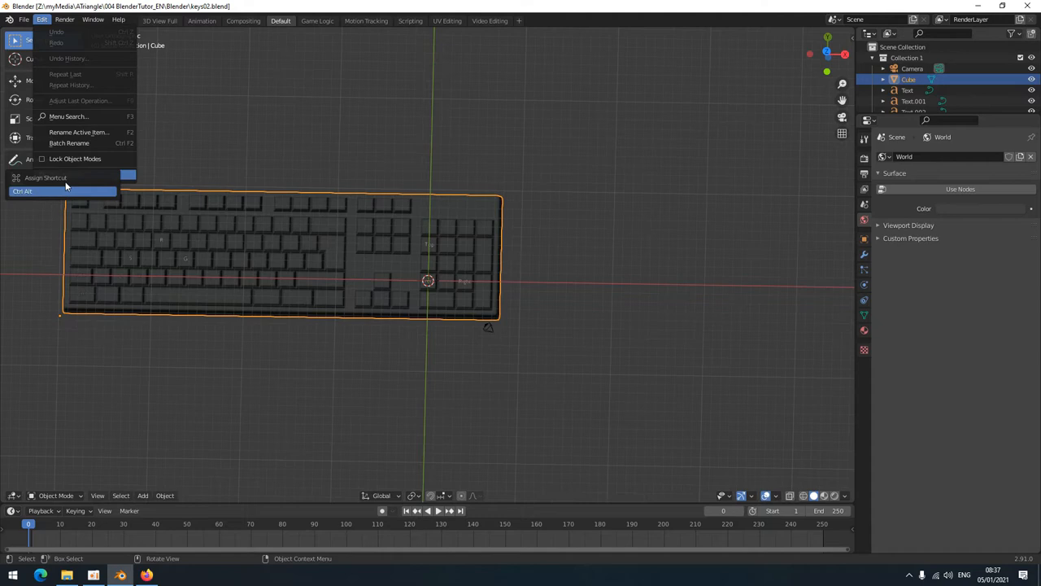
{"action": "mouse_move", "coordinate": [66, 174]}
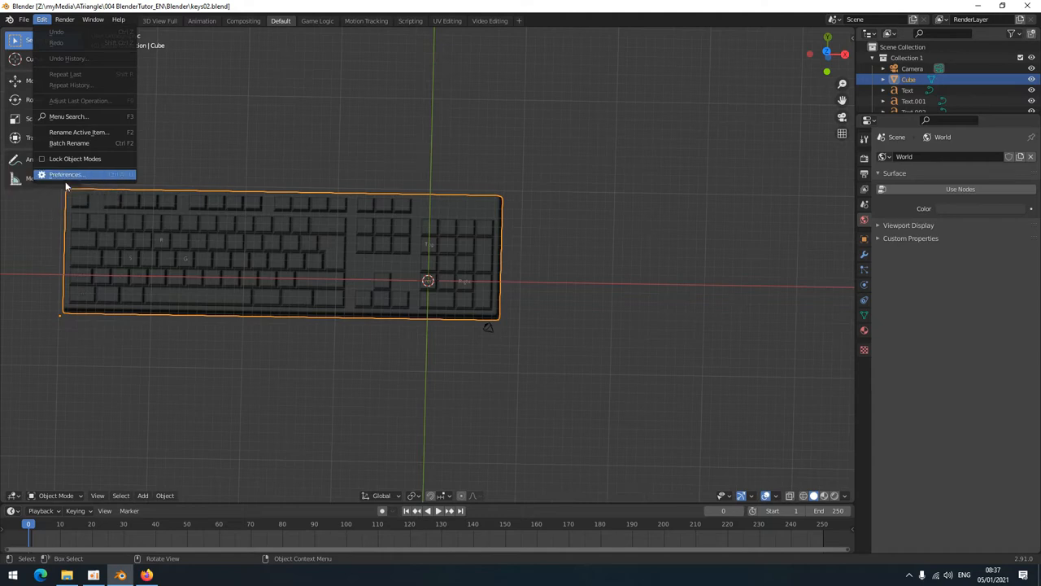
{"action": "mouse_move", "coordinate": [69, 174]}
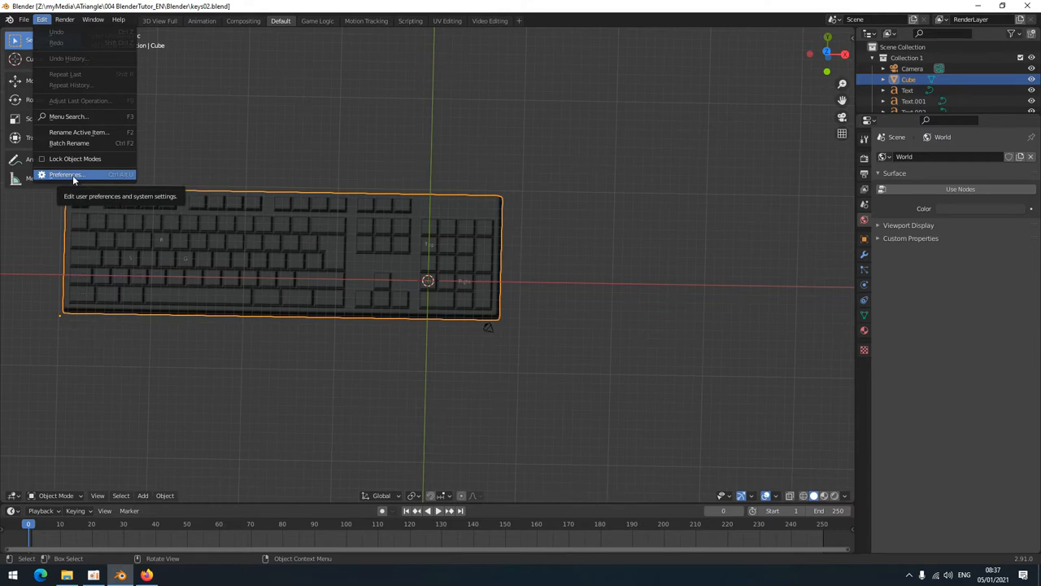
{"action": "mouse_move", "coordinate": [81, 177]}
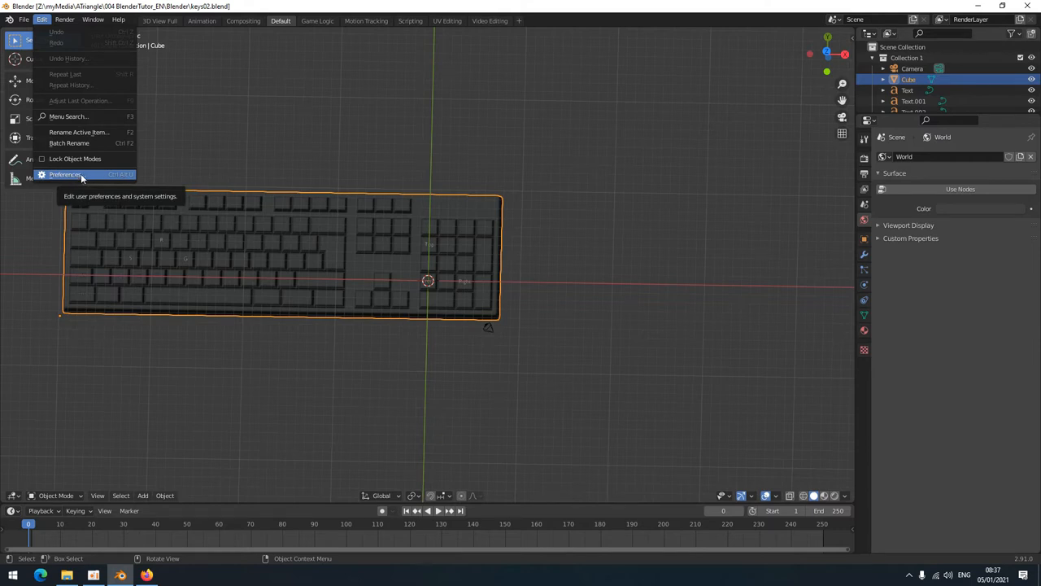
{"action": "left_click", "coordinate": [65, 174]}
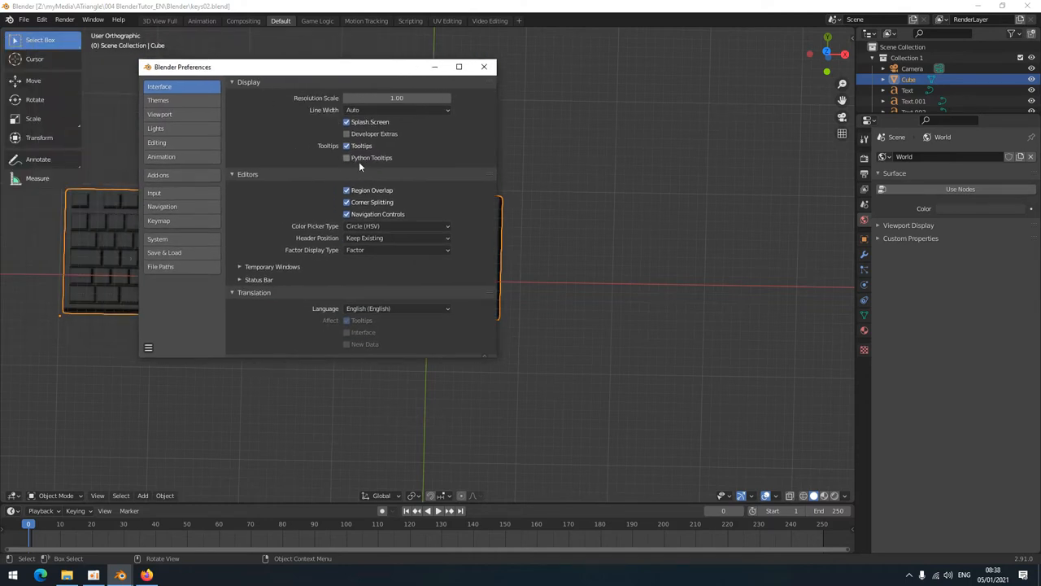
{"action": "mouse_move", "coordinate": [348, 122]}
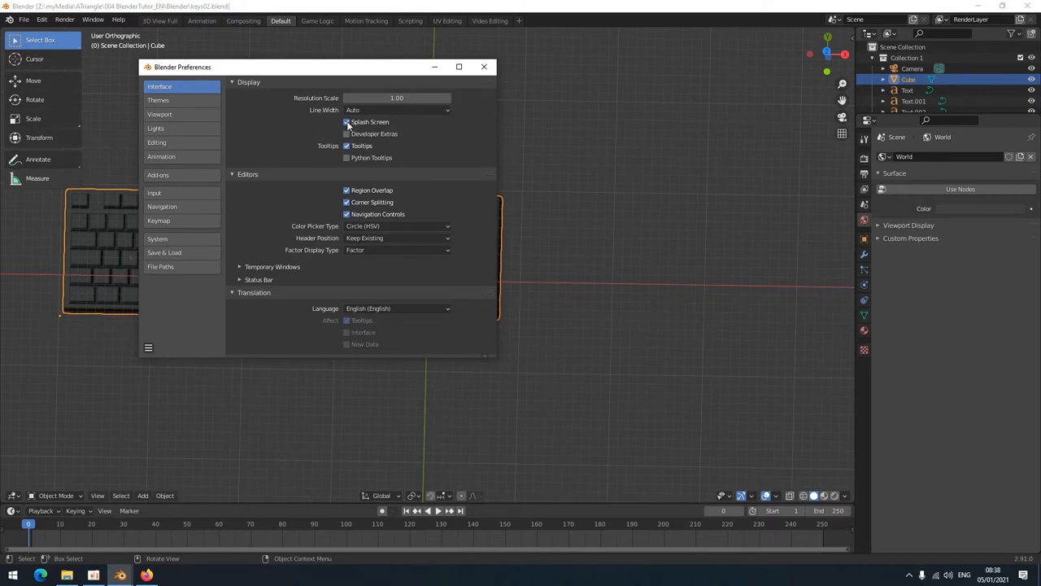
- Keep the Preferences window showing its Interface settings
{"action": "left_click", "coordinate": [346, 121]}
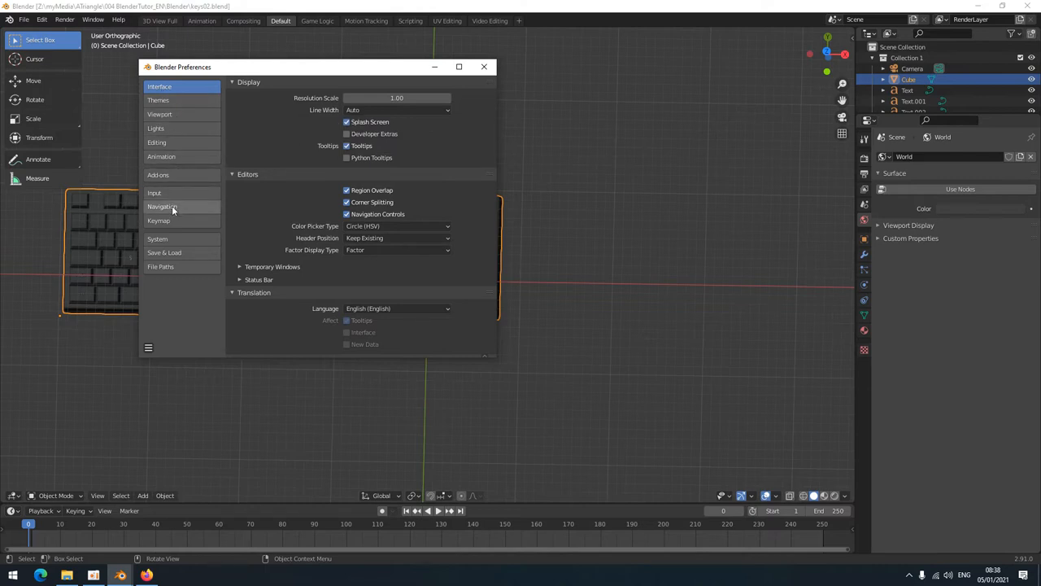
- In Navigation preferences, set Orbit Method to Trackball and disable Auto Perspective
{"action": "left_click", "coordinate": [163, 205]}
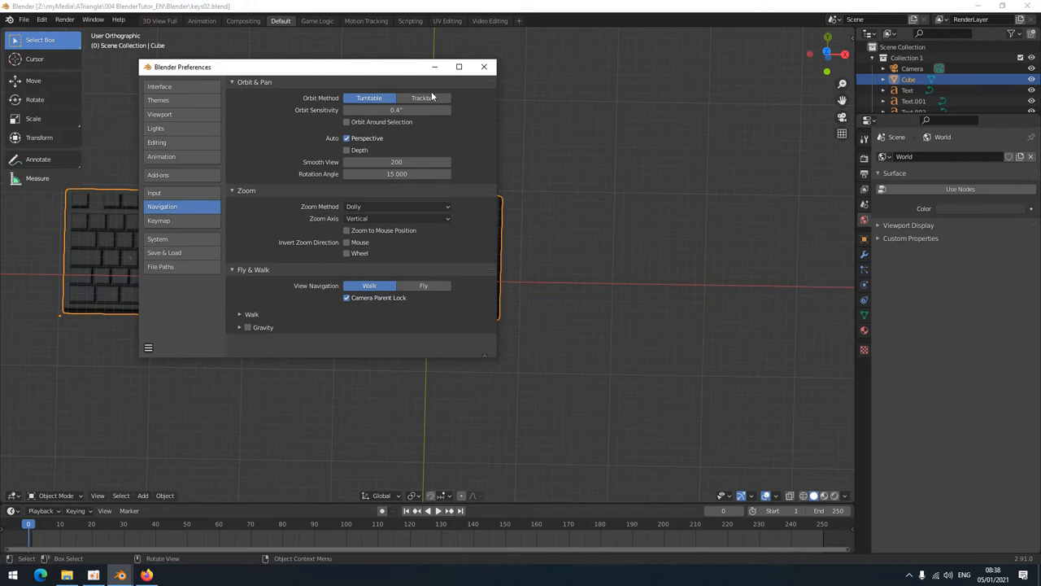
{"action": "left_click", "coordinate": [423, 97]}
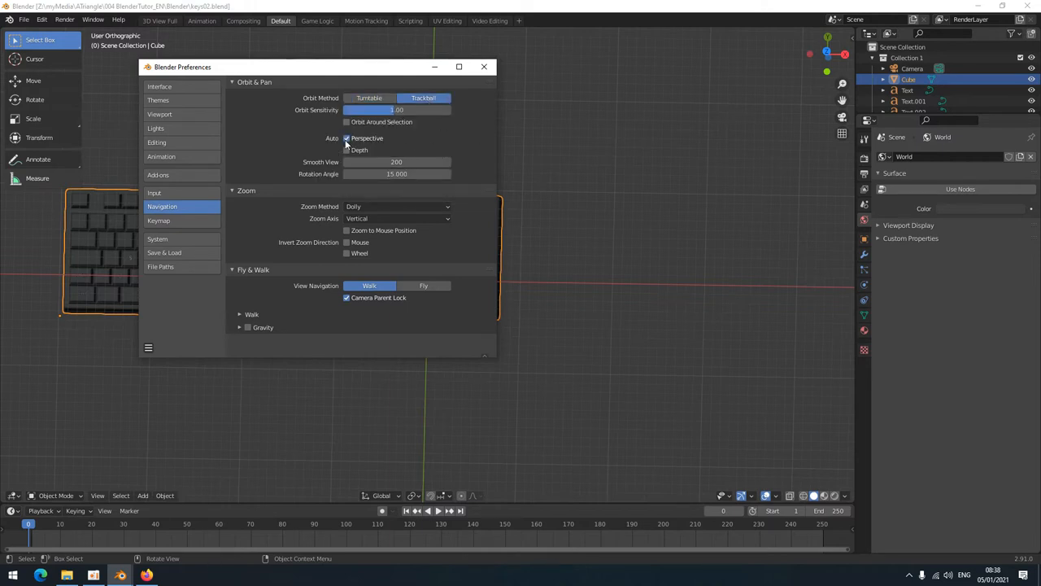
{"action": "left_click", "coordinate": [347, 136]}
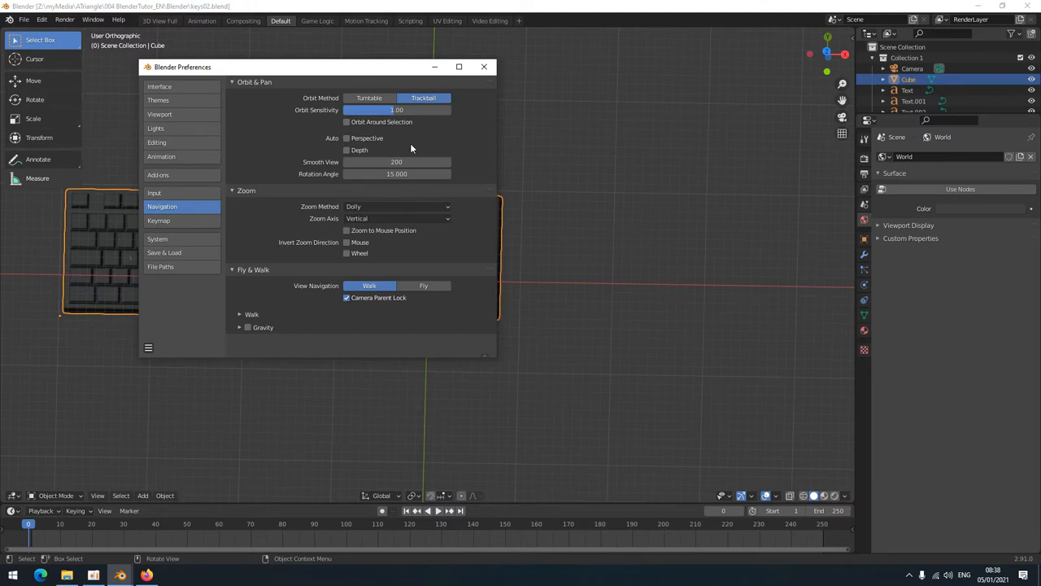
{"action": "mouse_move", "coordinate": [397, 141]}
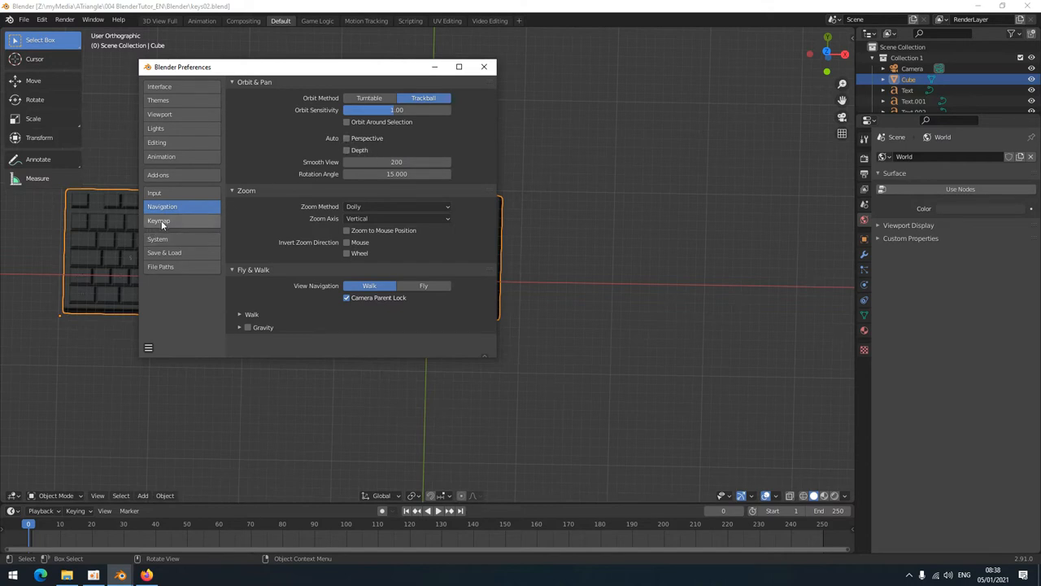
- Search the Keymap by key-binding for 'numpad' and scroll to the 3D View axis-view entries
{"action": "left_click", "coordinate": [159, 221]}
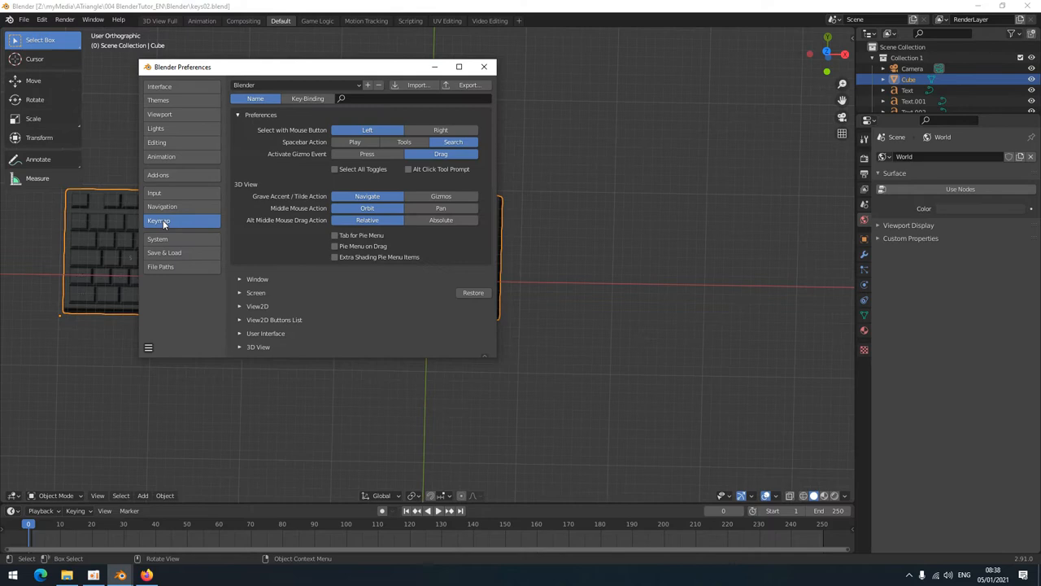
{"action": "mouse_move", "coordinate": [306, 143]}
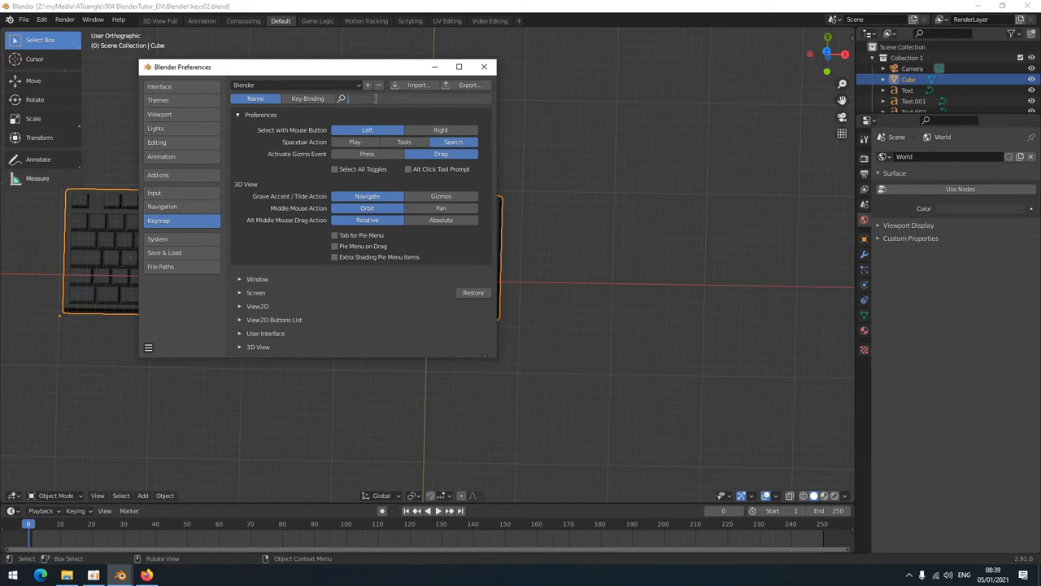
{"action": "type", "text": "numb"}
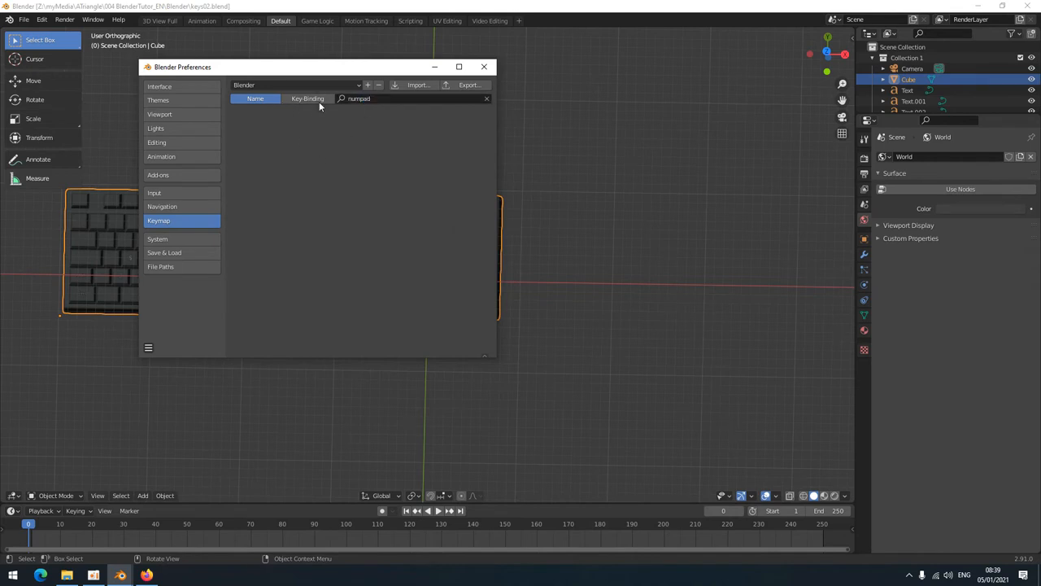
{"action": "left_click", "coordinate": [307, 99]}
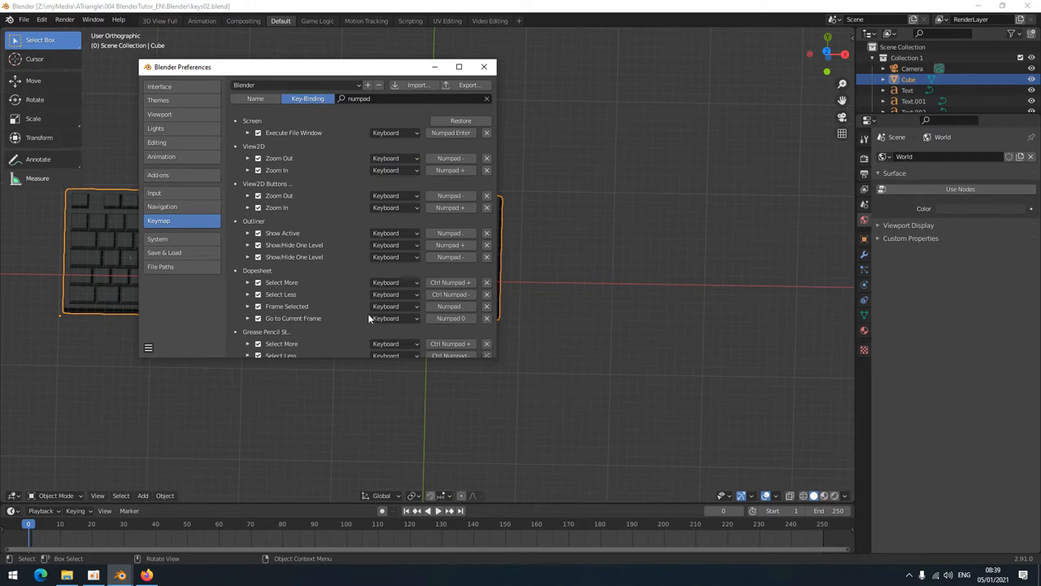
{"action": "scroll", "scroll_direction": "down", "scroll_amount": 3}
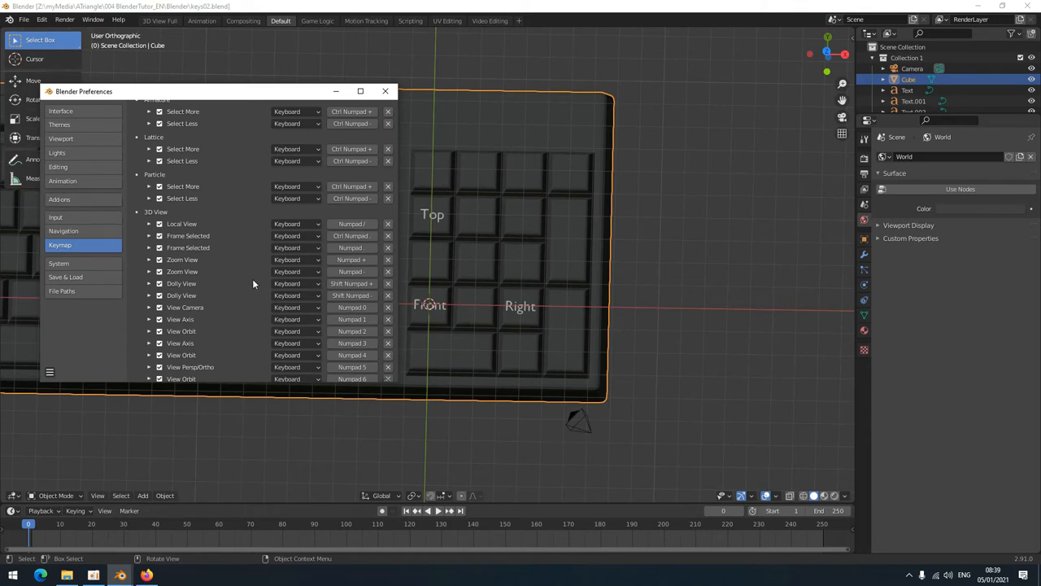
{"action": "scroll", "scroll_direction": "down", "scroll_amount": 3}
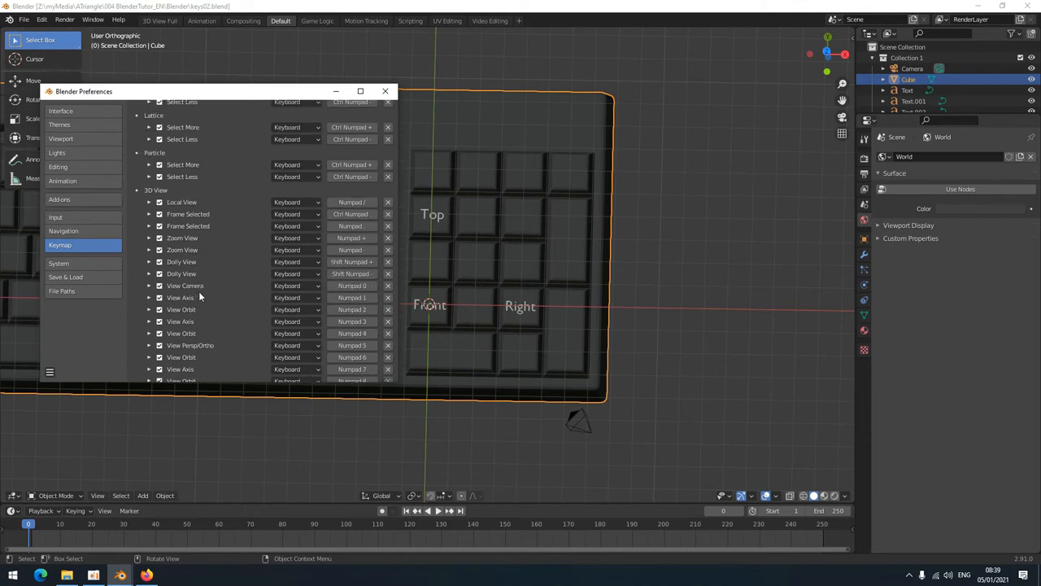
{"action": "left_click", "coordinate": [351, 296]}
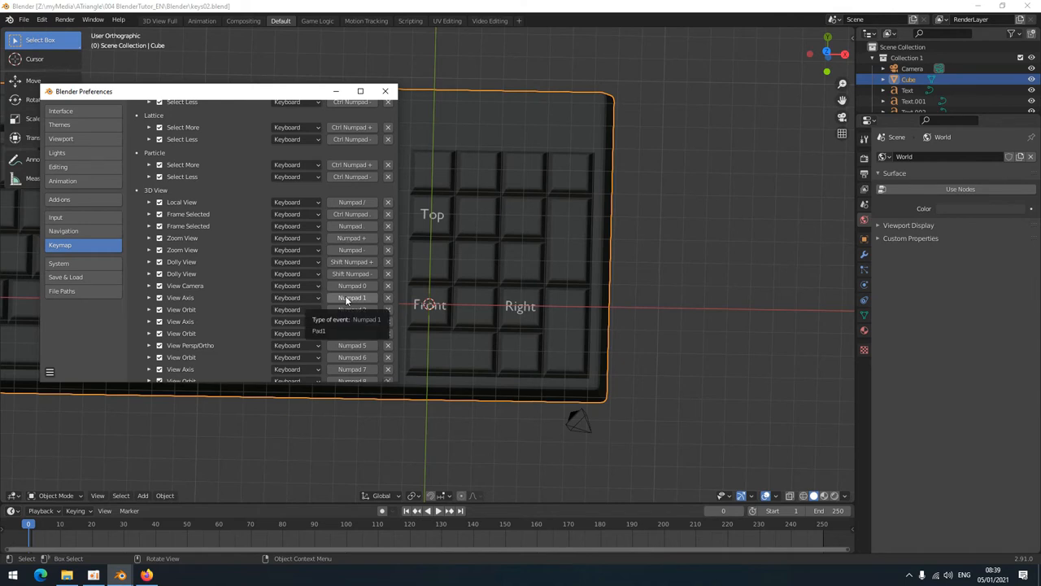
{"action": "type", "text": "numpad"}
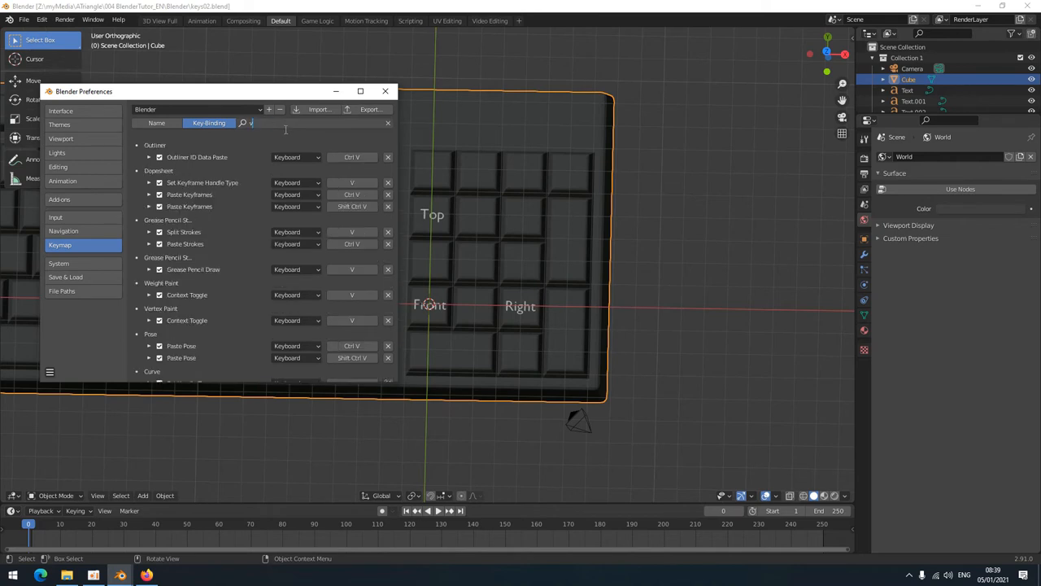
- Find 'view axis' by name and remap Front view to a Ctrl+middle-mouse drag toward North
{"action": "type", "text": "view axis"}
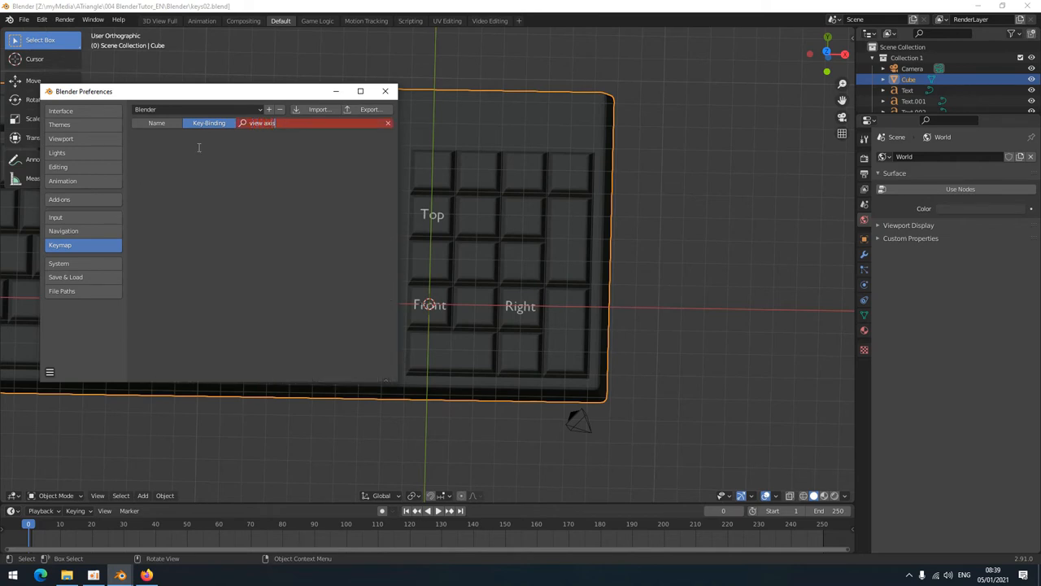
{"action": "left_click", "coordinate": [156, 124]}
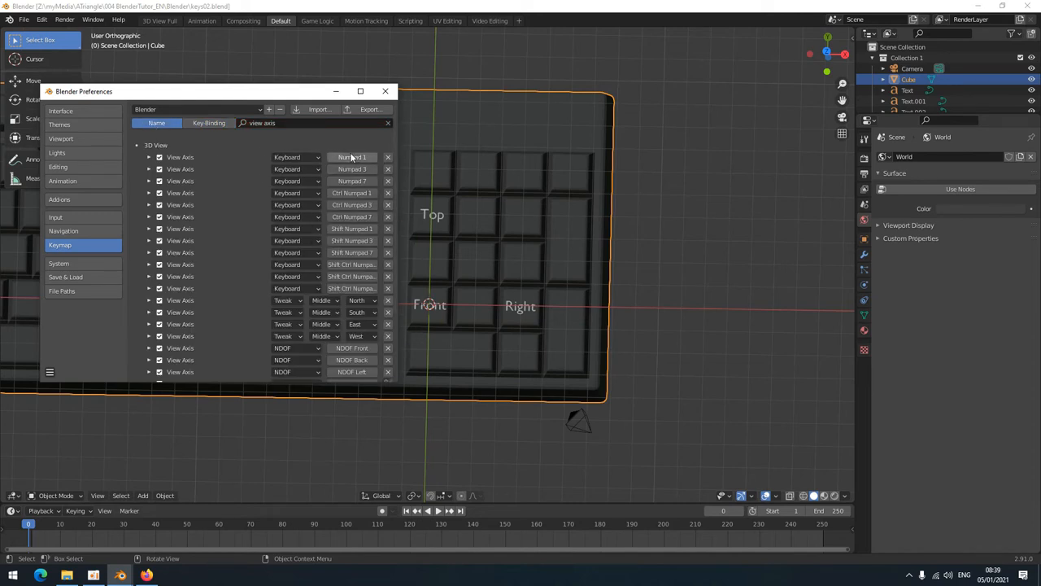
{"action": "left_click", "coordinate": [296, 156]}
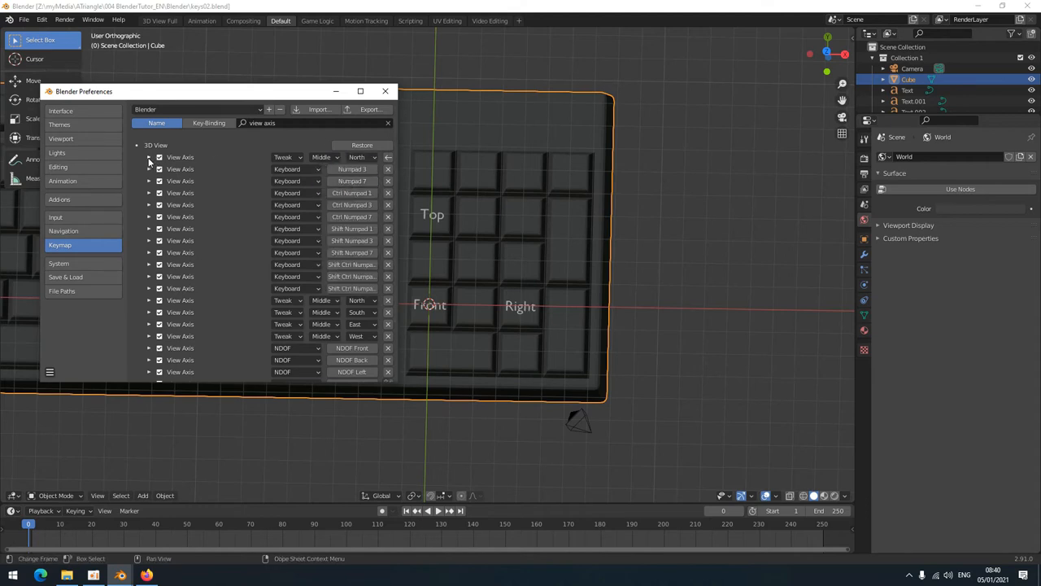
{"action": "left_click", "coordinate": [150, 156]}
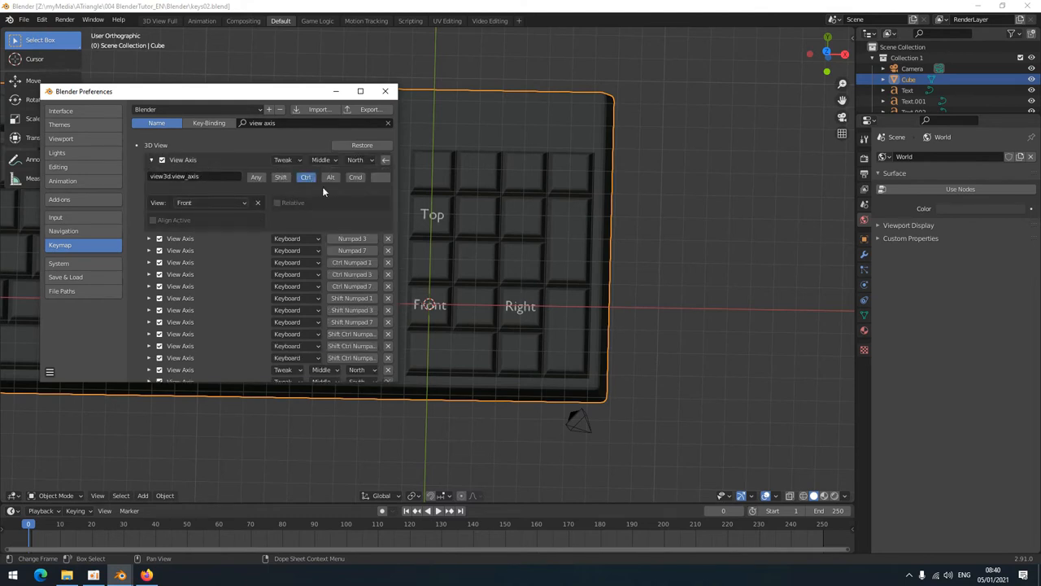
{"action": "left_click", "coordinate": [384, 91]}
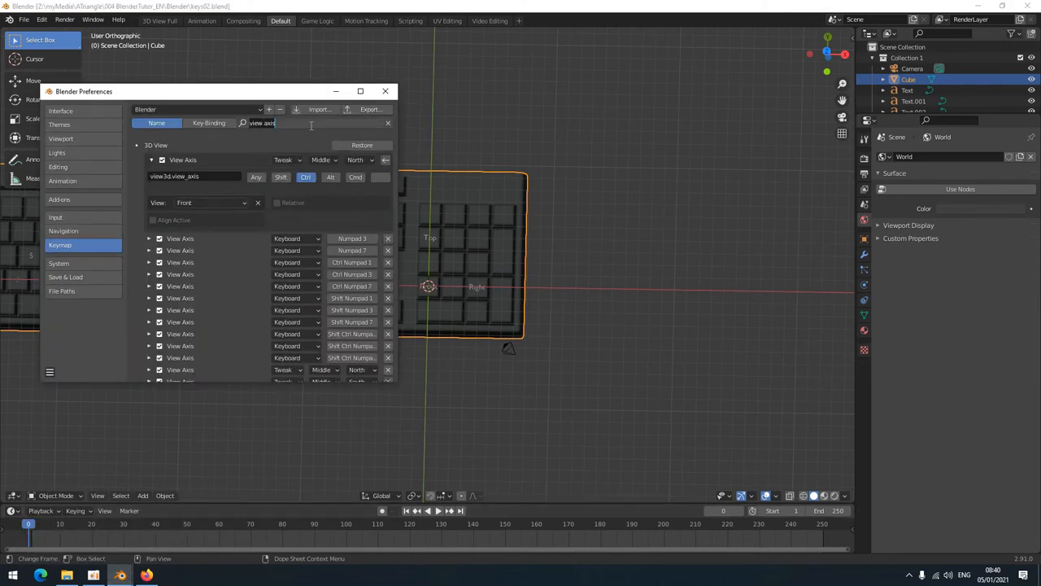
- Search the keymap for 'zoom', browse the 3D View zoom entries, and return to the viewport
{"action": "type", "text": "zoom"}
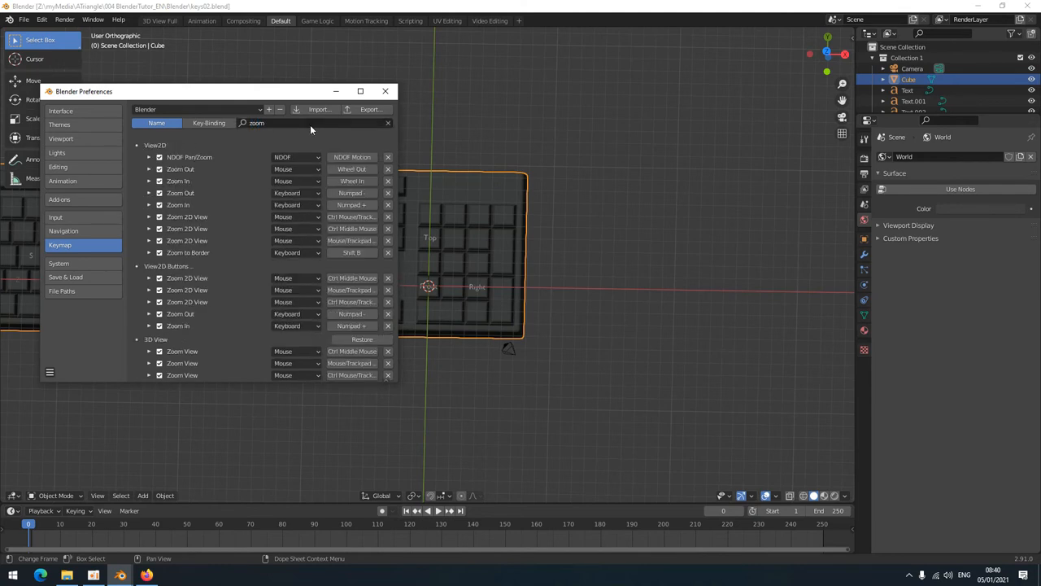
{"action": "scroll", "scroll_direction": "down", "scroll_amount": 3}
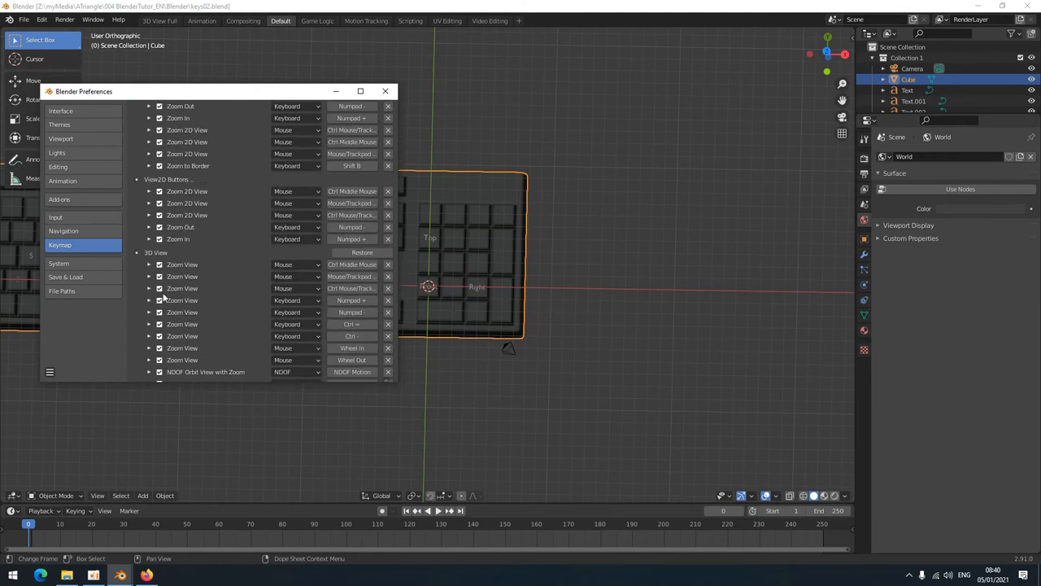
{"action": "scroll", "scroll_direction": "down", "scroll_amount": 3}
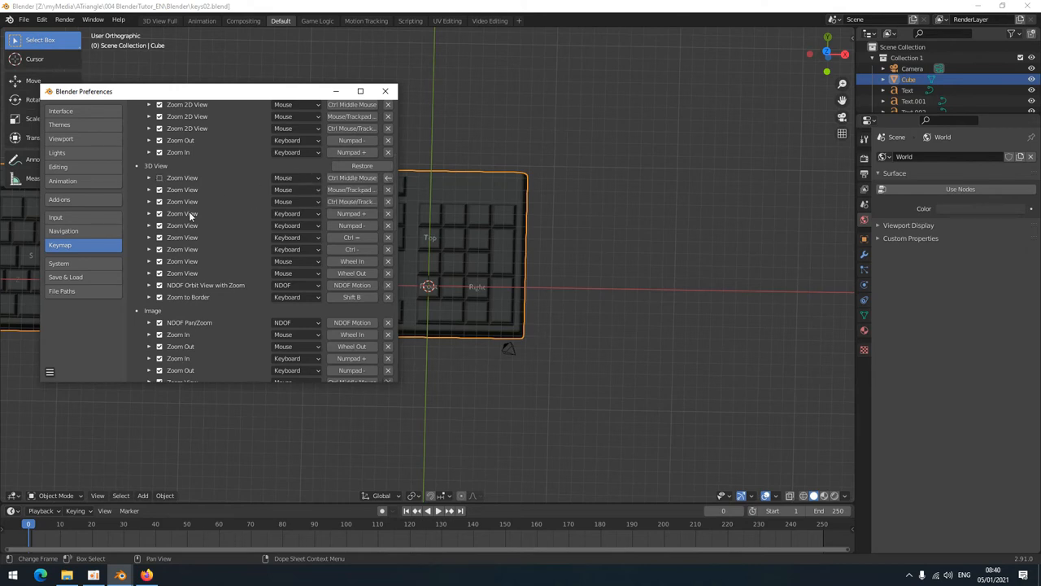
{"action": "left_click", "coordinate": [384, 91]}
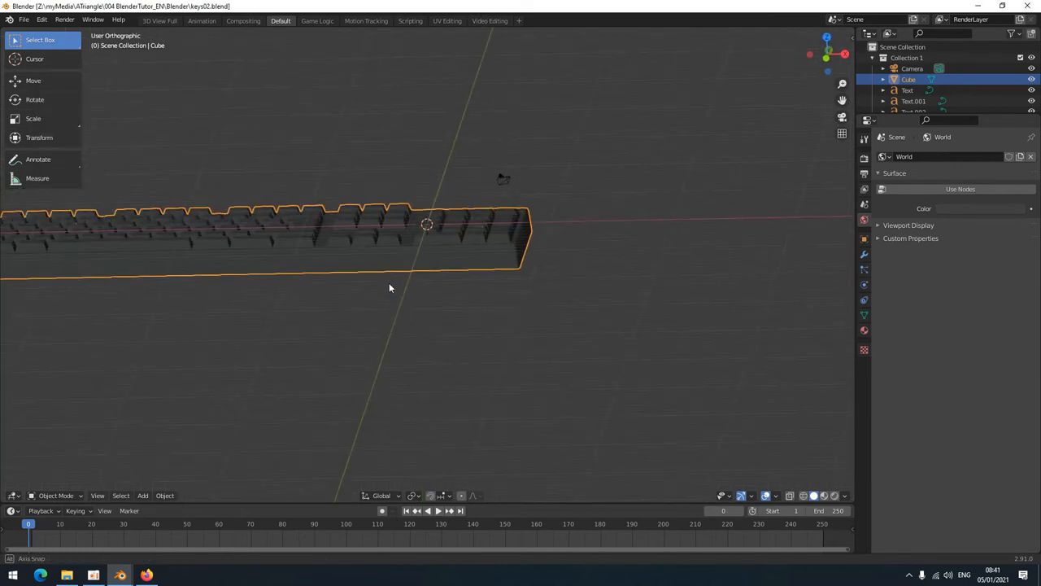
- Test the drag on the model, then remap the Right view shortcut to a middle-mouse drag toward East
{"action": "left_click_drag", "start_coordinate": [391, 288], "coordinate": [415, 305]}
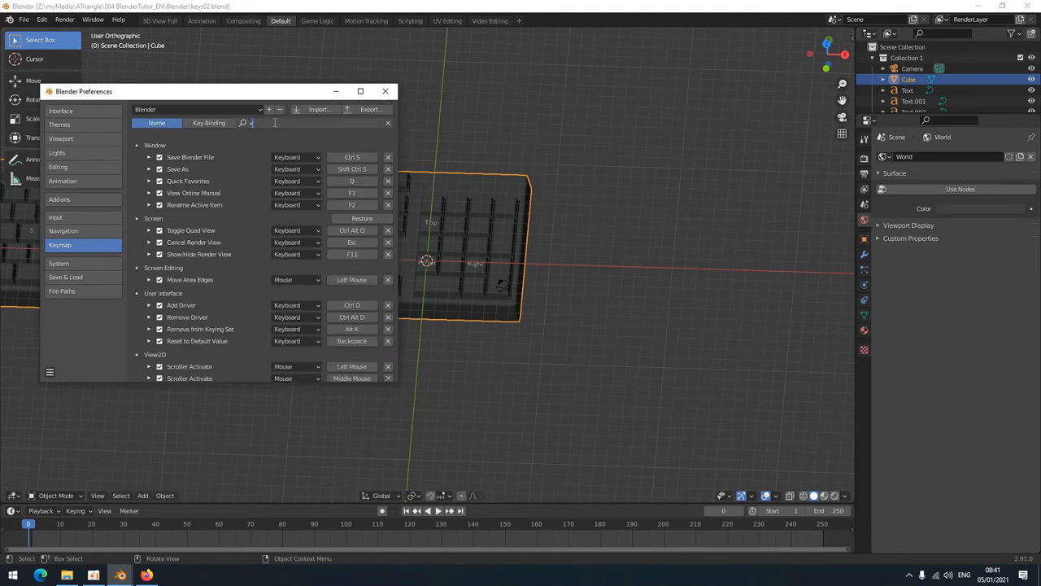
{"action": "type", "text": "view axis"}
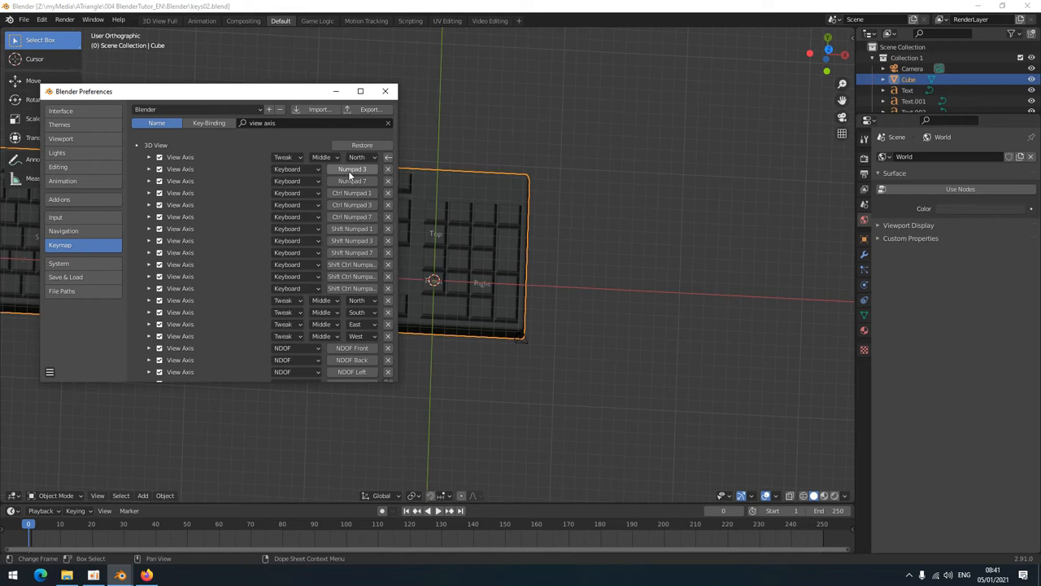
{"action": "left_click", "coordinate": [351, 169]}
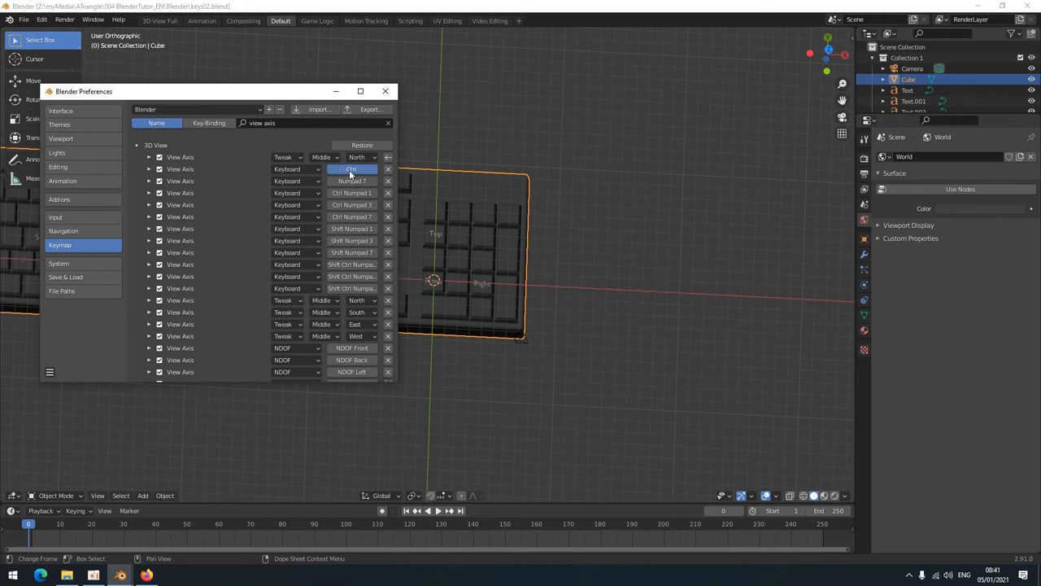
{"action": "left_click", "coordinate": [297, 167]}
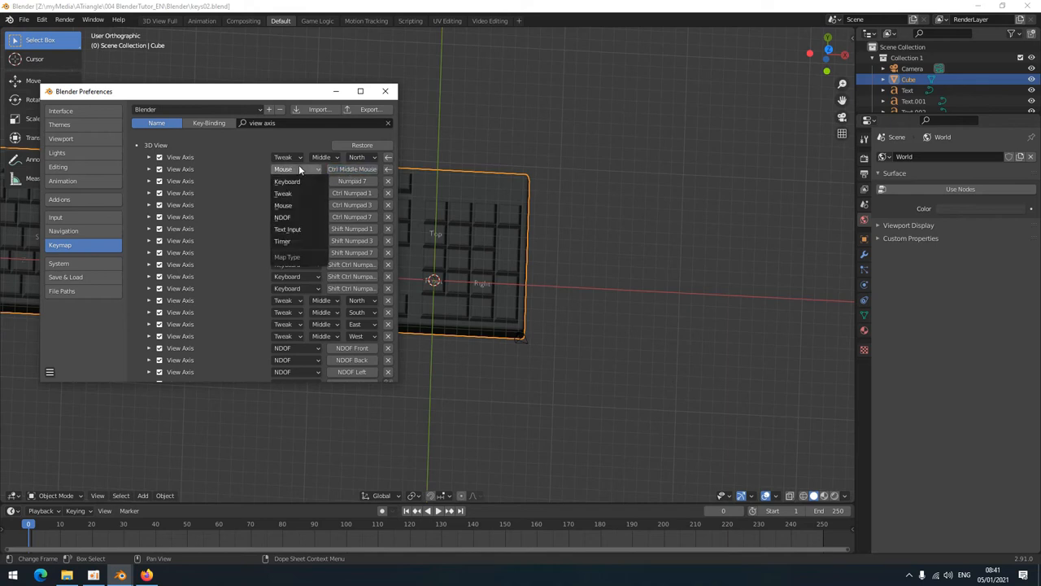
{"action": "left_click", "coordinate": [326, 168]}
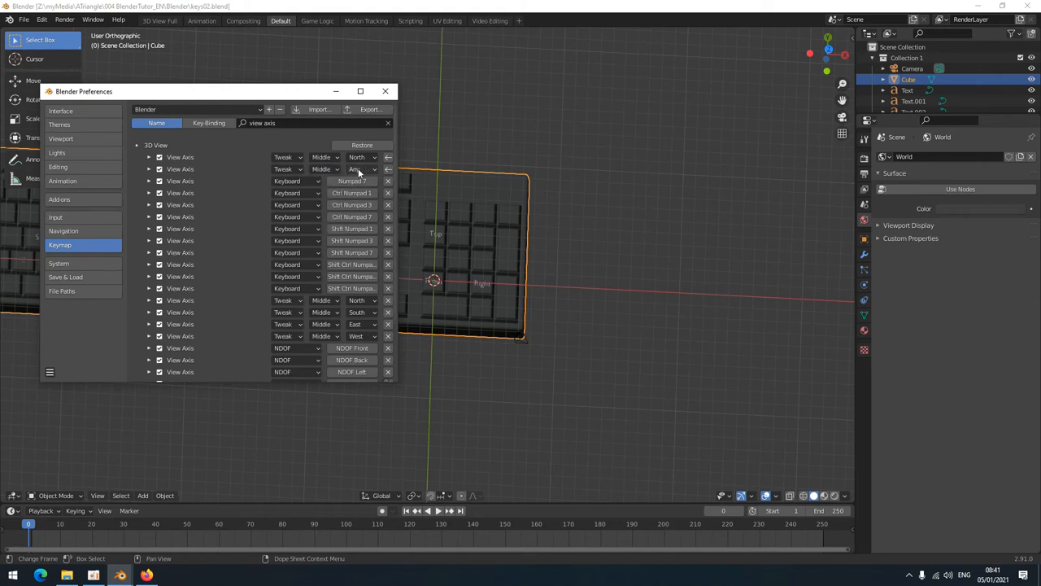
{"action": "left_click", "coordinate": [355, 170]}
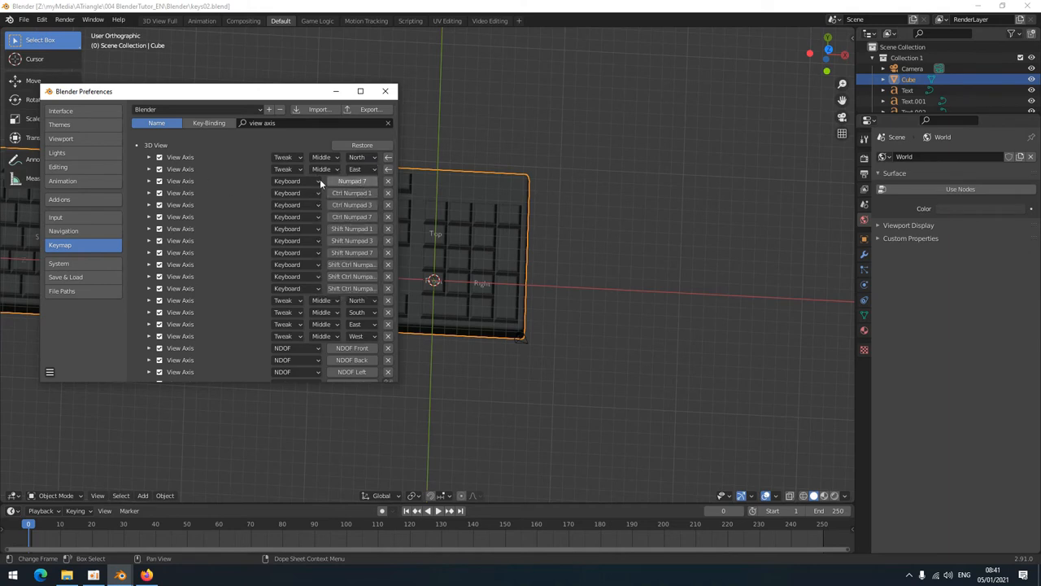
{"action": "left_click", "coordinate": [150, 172]}
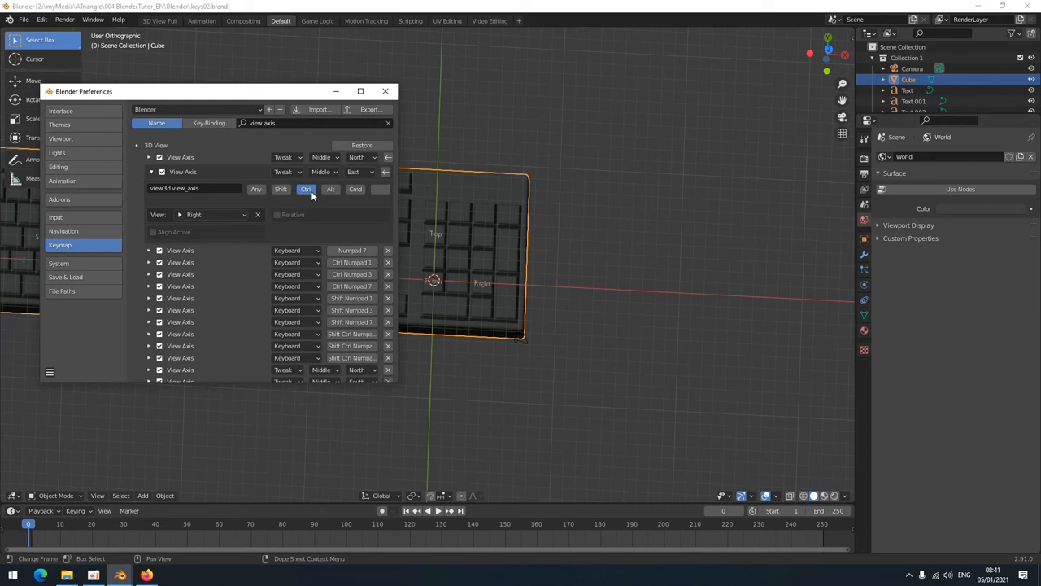
{"action": "left_click", "coordinate": [150, 173]}
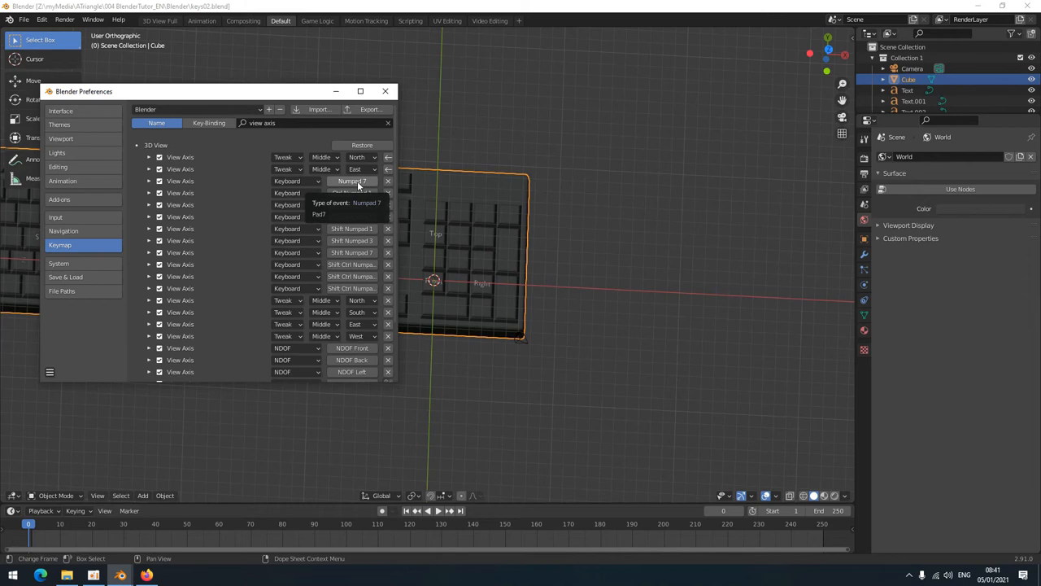
- Remap the Top view and the next view-axis entry to middle-mouse drags, Top toward North
{"action": "left_click", "coordinate": [351, 180]}
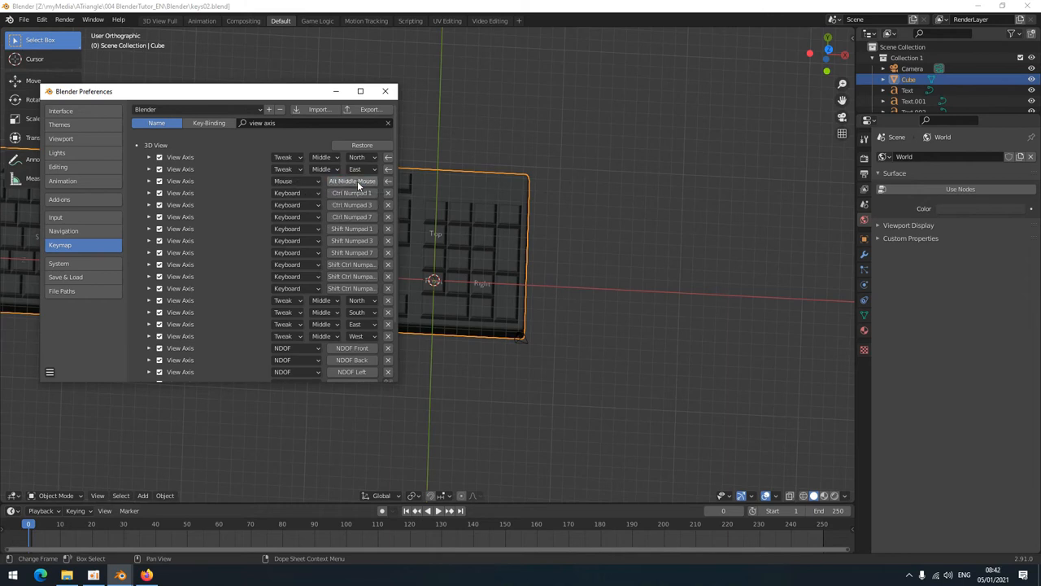
{"action": "left_click", "coordinate": [296, 181]}
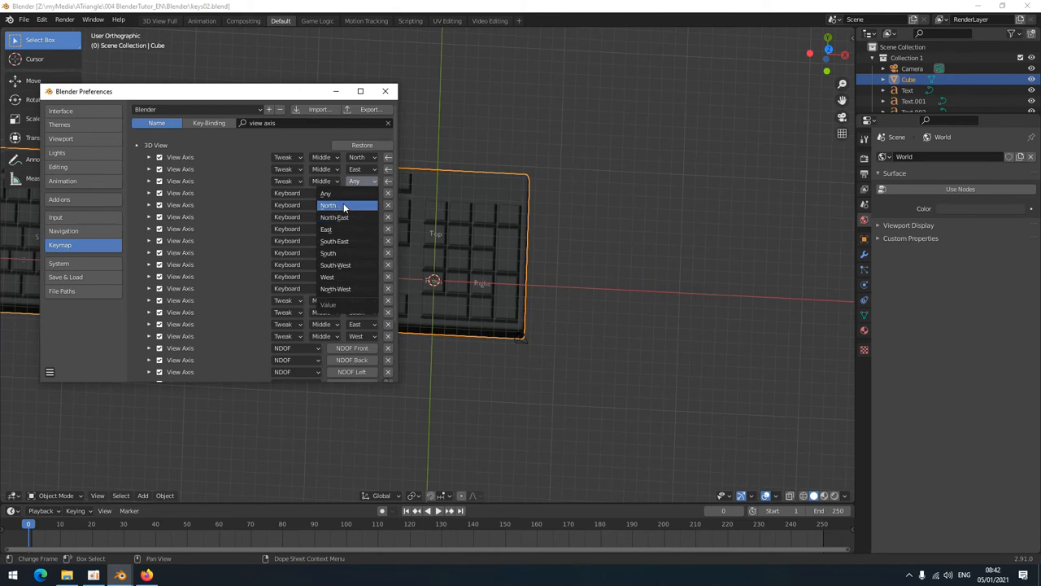
{"action": "left_click", "coordinate": [329, 205]}
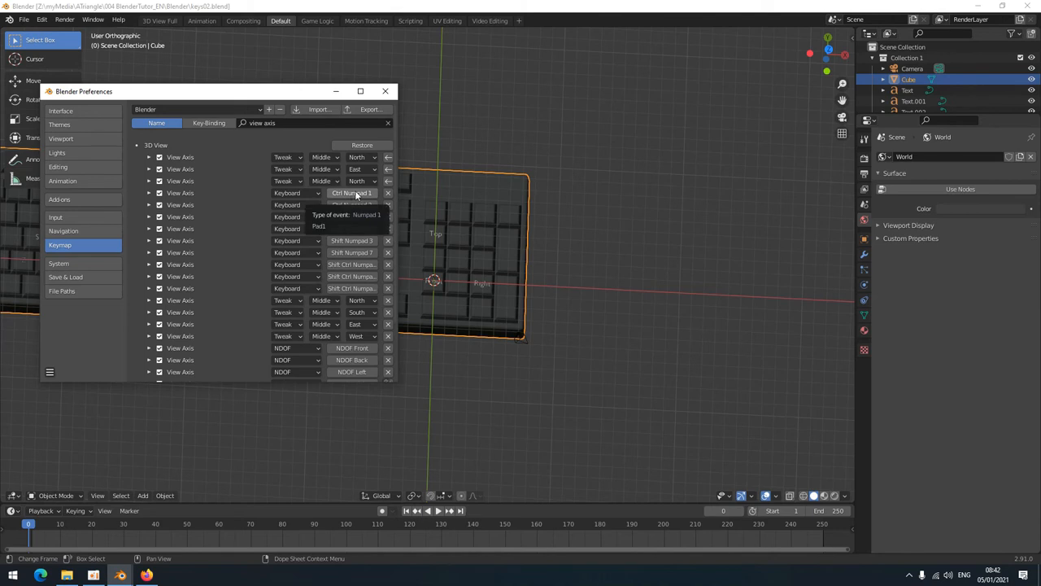
{"action": "left_click", "coordinate": [296, 192]}
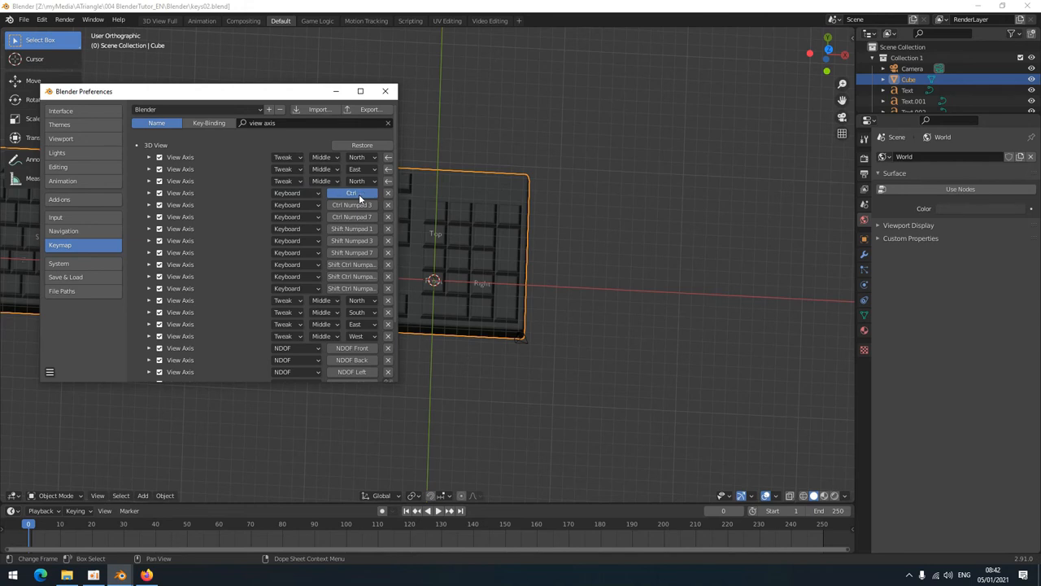
{"action": "left_click", "coordinate": [296, 192]}
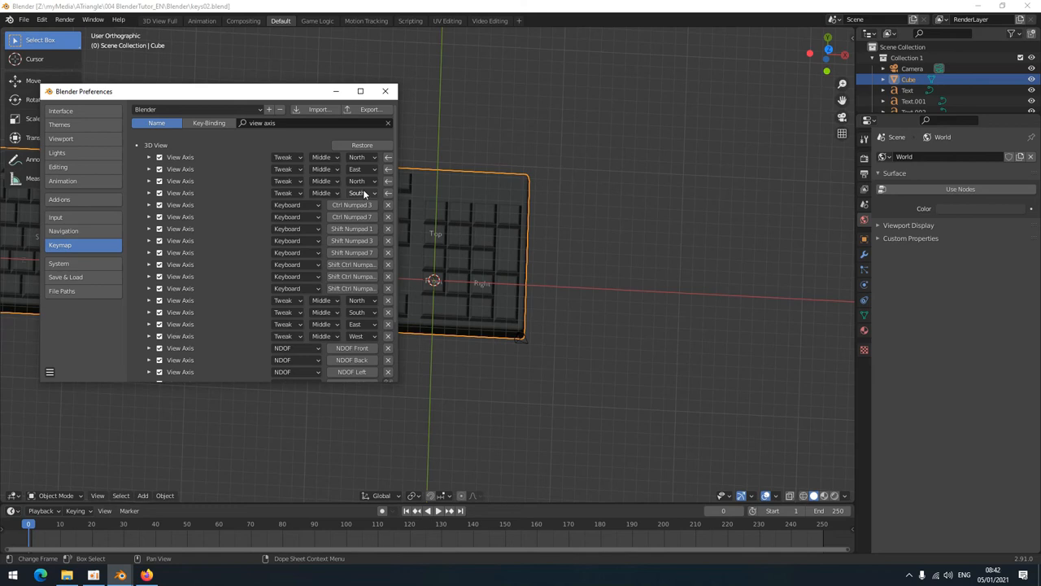
- Try the remapped middle-mouse view drag on the keyboard model in the viewport
{"action": "left_click", "coordinate": [384, 91]}
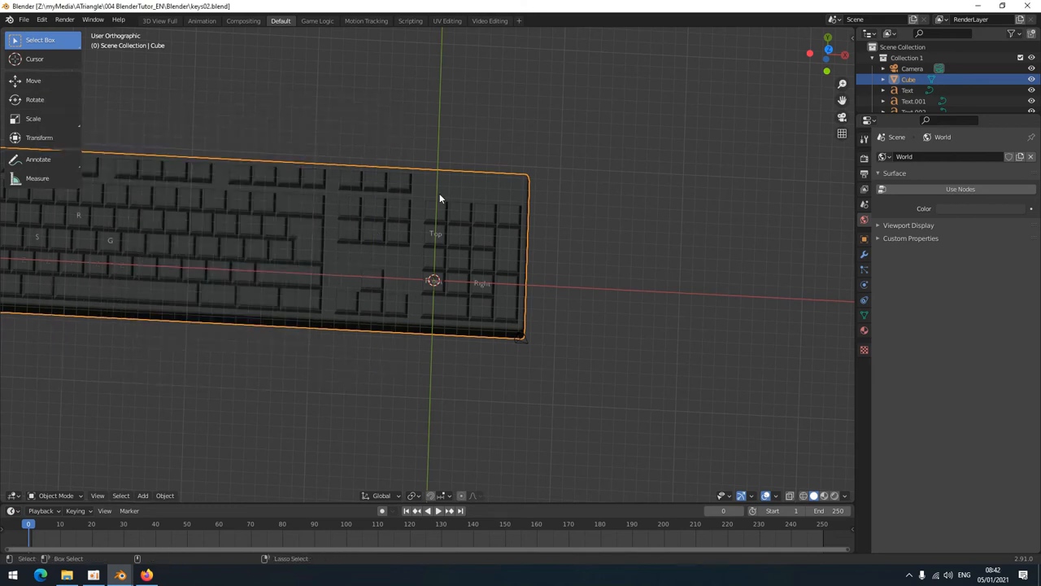
{"action": "mouse_move", "coordinate": [440, 211]}
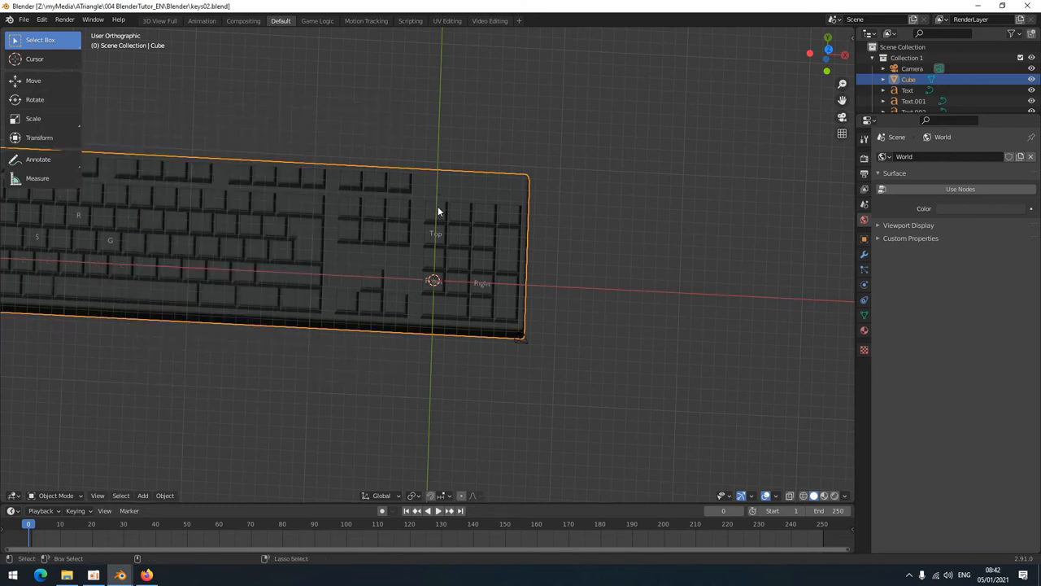
{"action": "left_click_drag", "start_coordinate": [439, 211], "coordinate": [437, 290]}
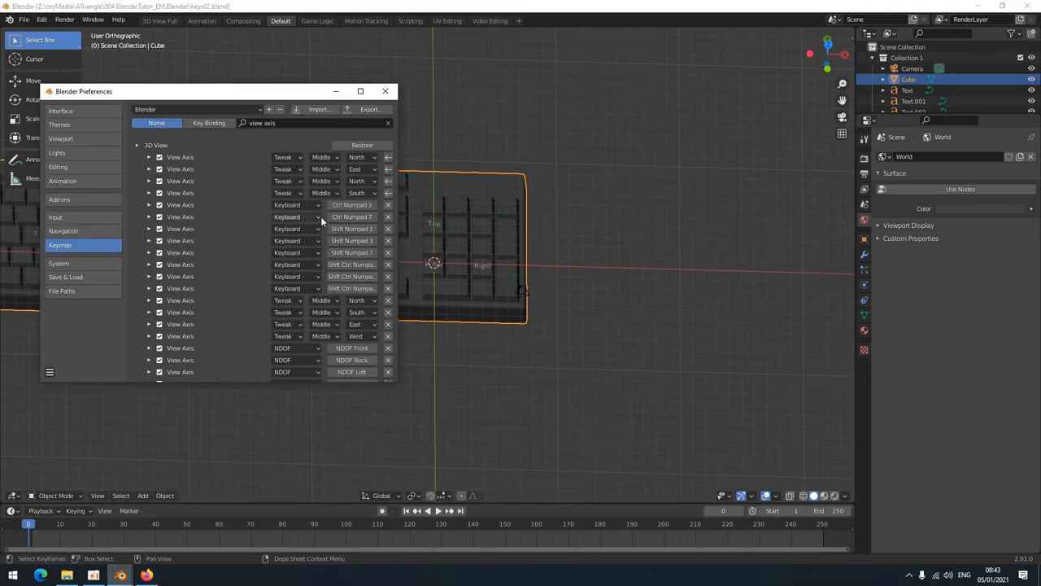
- Remap further View Axis entries to Alt+middle-mouse drag gestures with their directions, then clear the search
{"action": "left_click", "coordinate": [351, 205]}
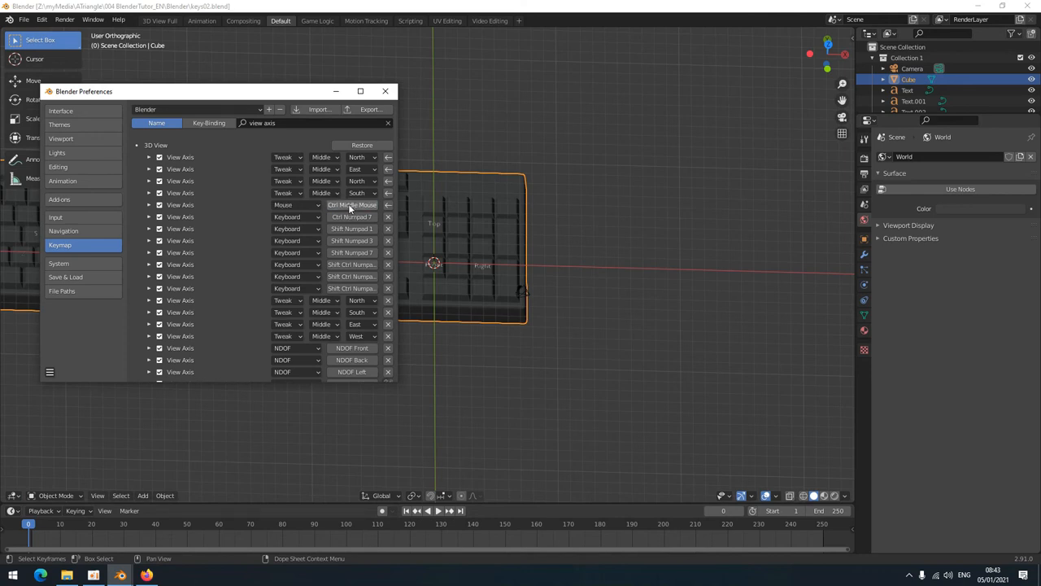
{"action": "left_click", "coordinate": [297, 205]}
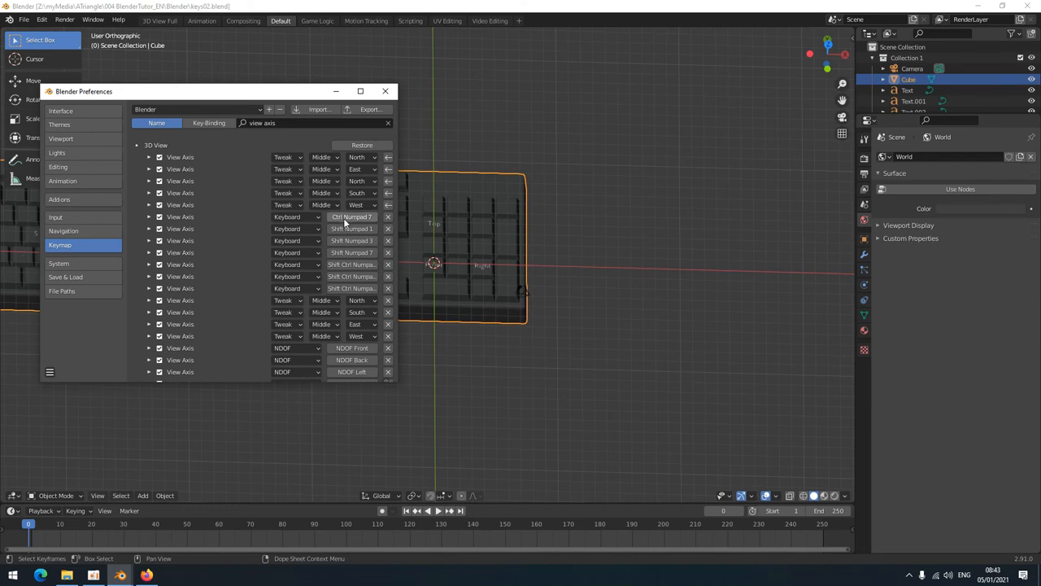
{"action": "left_click", "coordinate": [351, 217]}
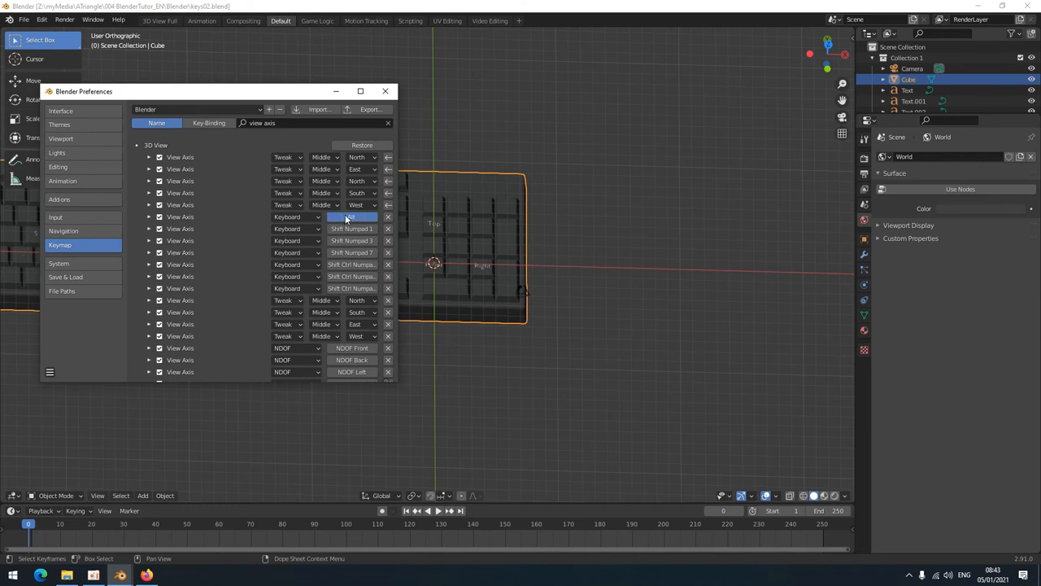
{"action": "left_click", "coordinate": [352, 217]}
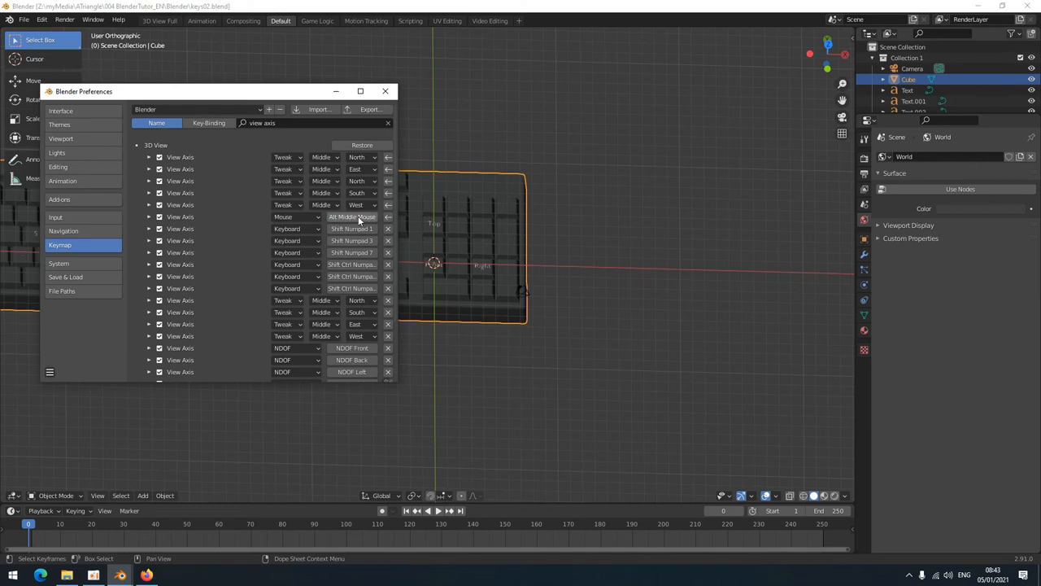
{"action": "left_click", "coordinate": [287, 228]}
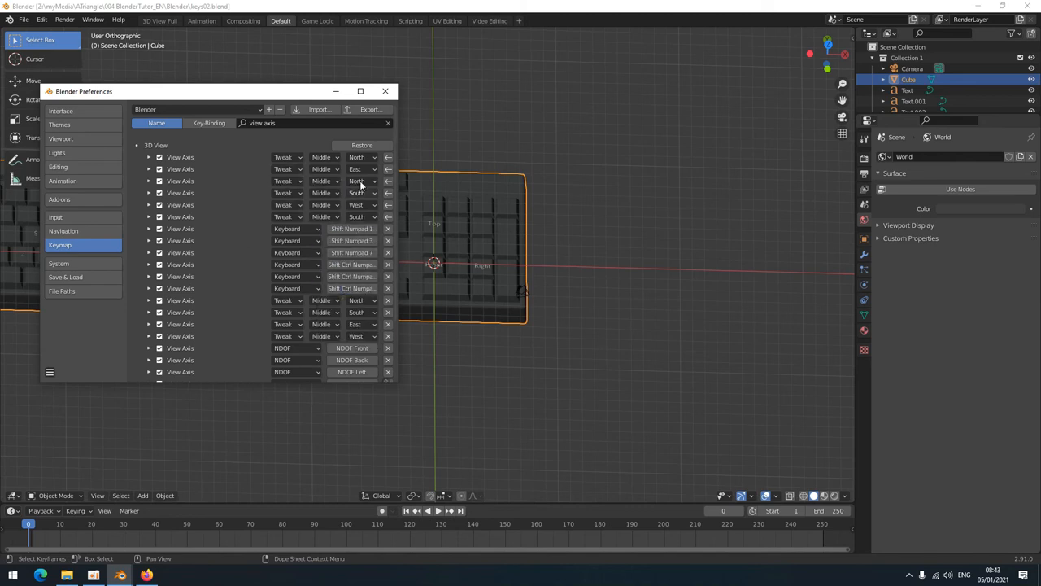
{"action": "left_click", "coordinate": [384, 92]}
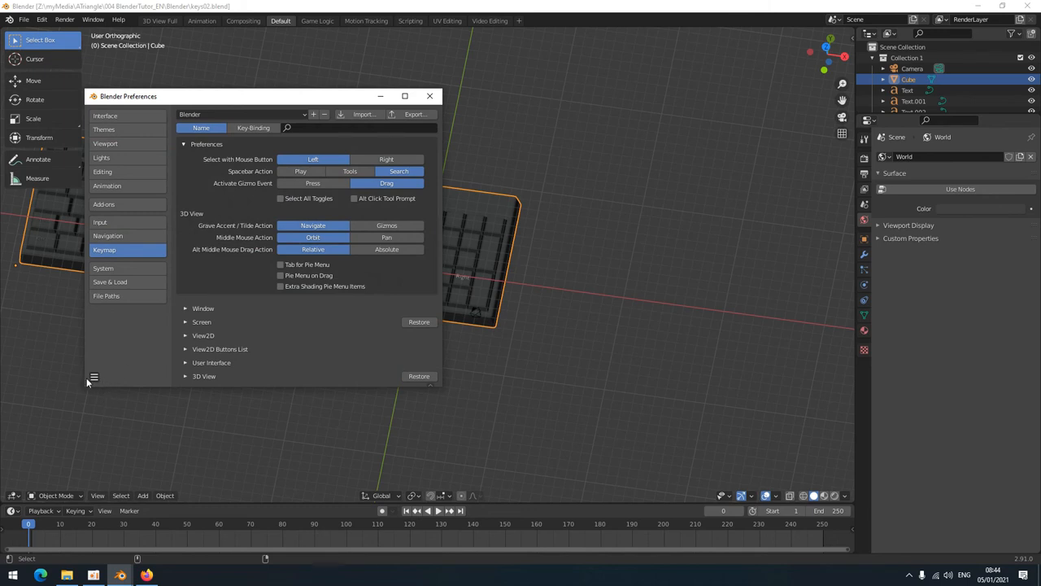
- Untick Auto-Save Preferences in the save menu and close the Preferences window
{"action": "left_click", "coordinate": [95, 377]}
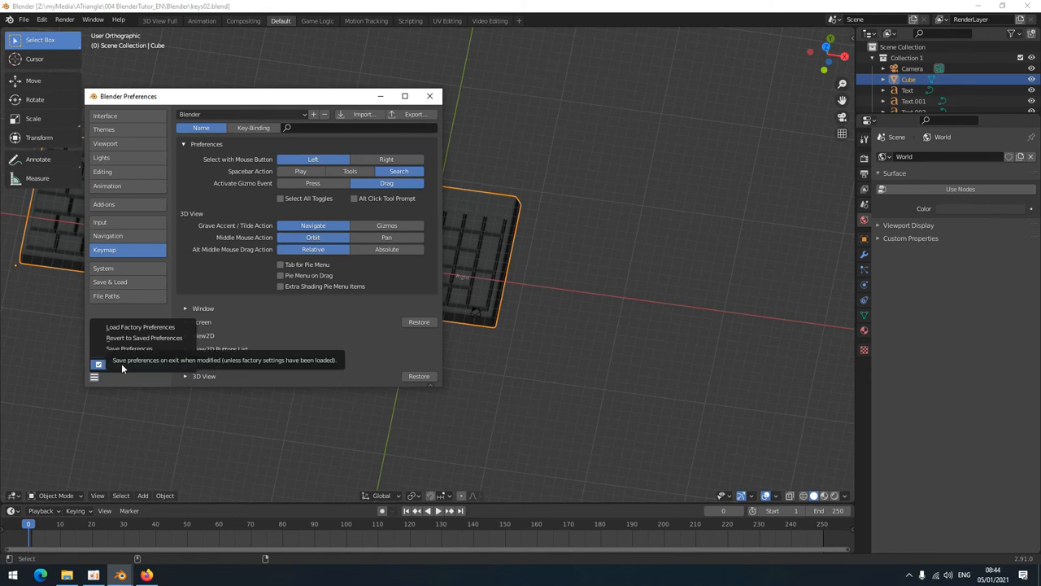
{"action": "left_click", "coordinate": [95, 378]}
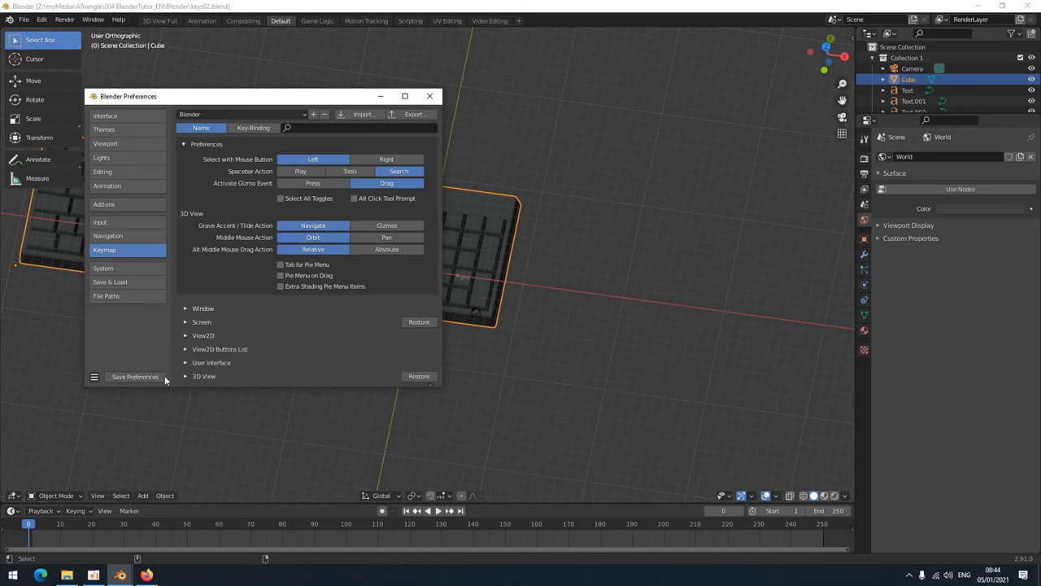
{"action": "mouse_move", "coordinate": [429, 96]}
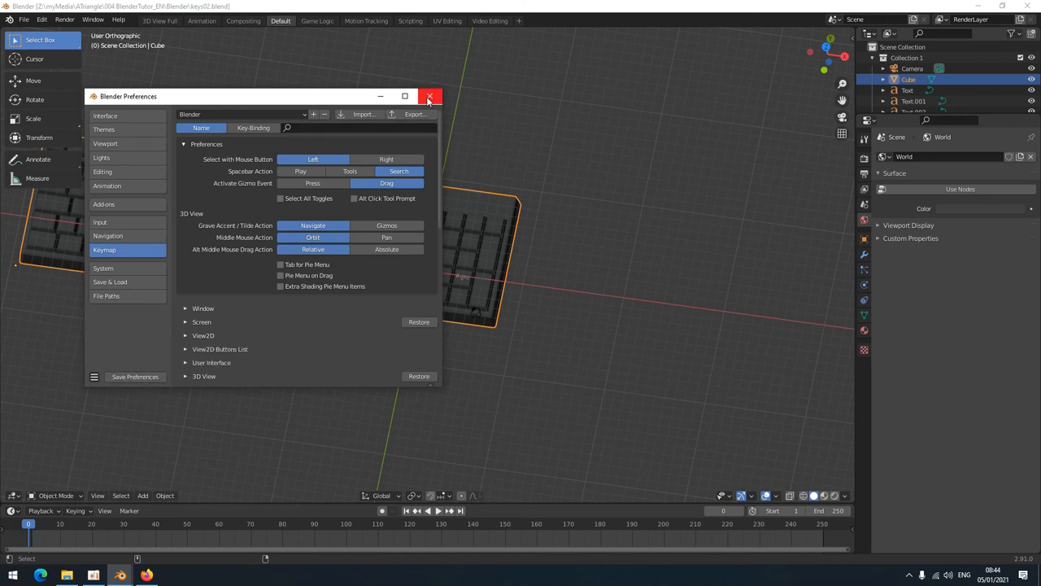
{"action": "left_click", "coordinate": [430, 96]}
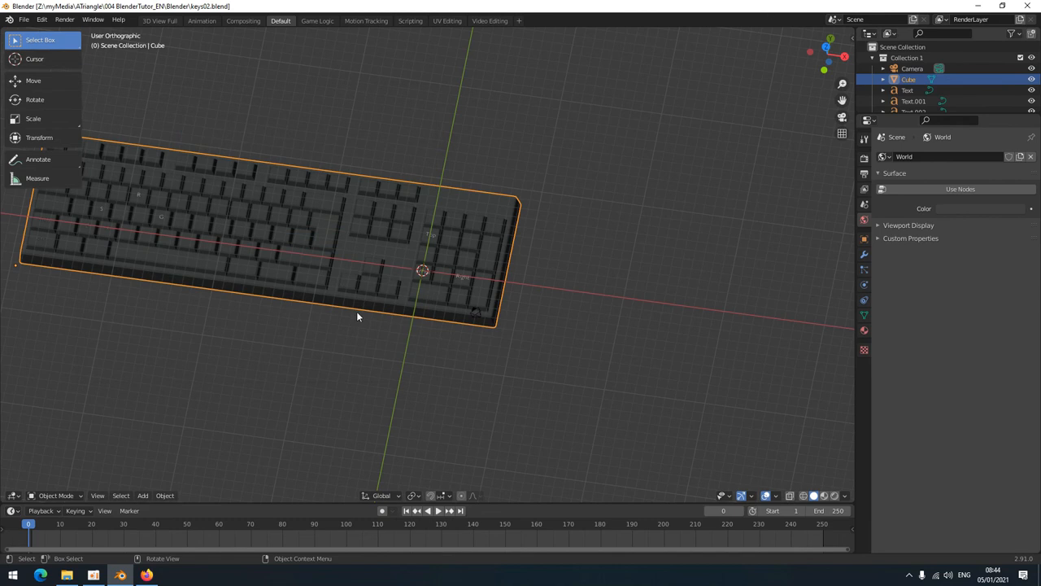
{"action": "mouse_move", "coordinate": [485, 264]}
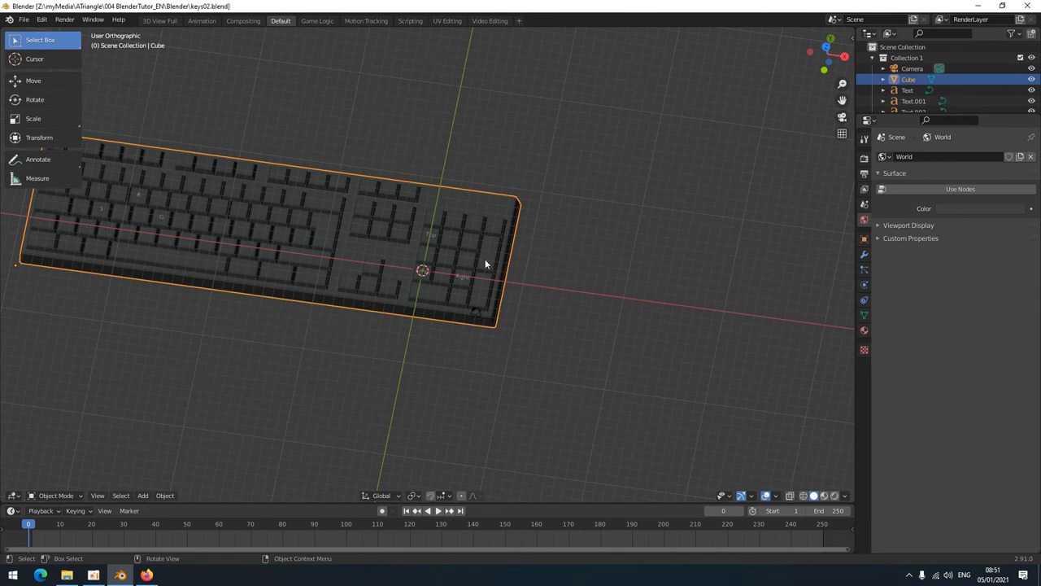
{"action": "mouse_move", "coordinate": [400, 315]}
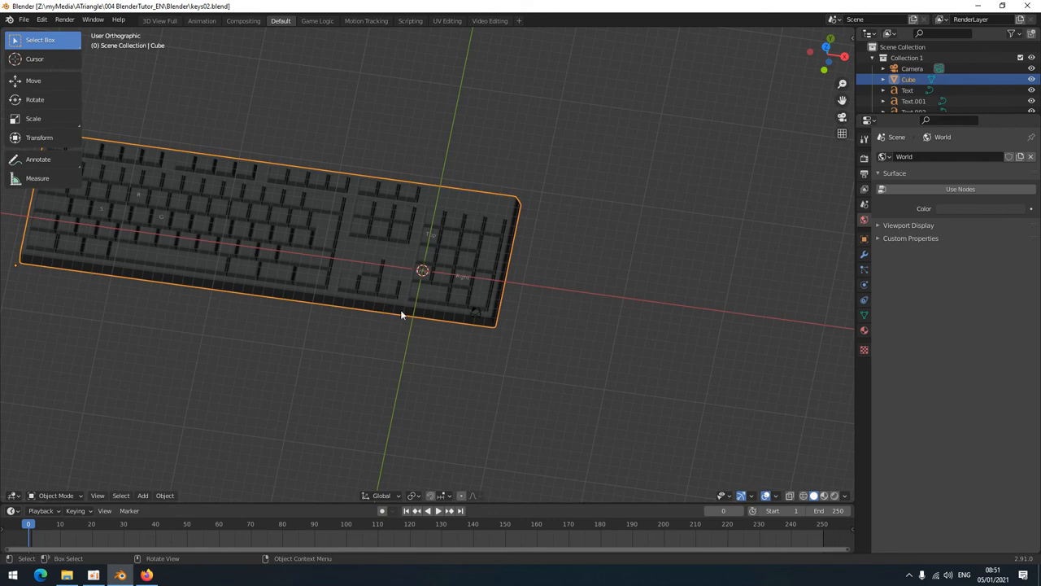
{"action": "mouse_move", "coordinate": [465, 319]}
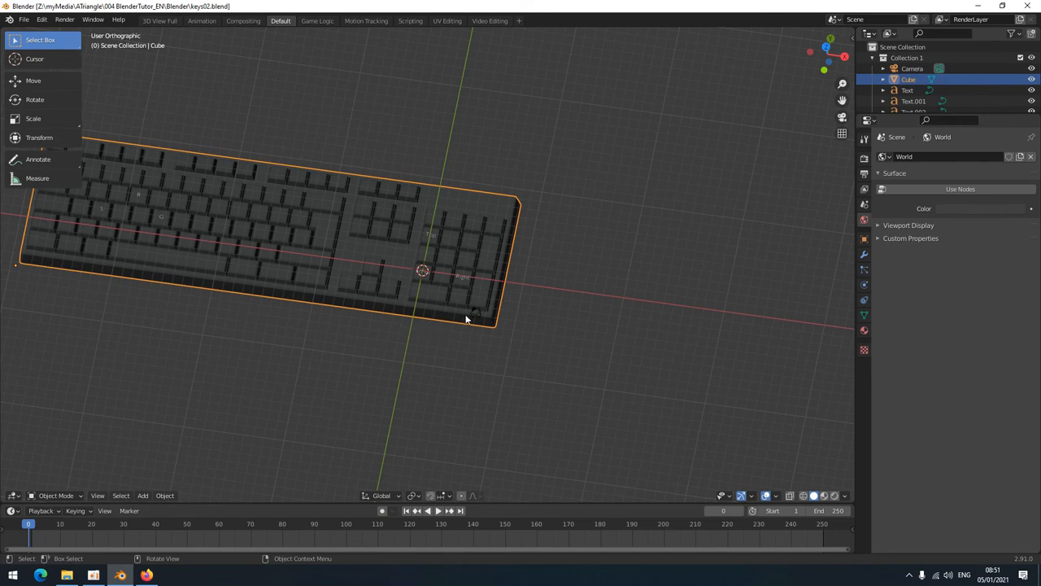
{"action": "mouse_move", "coordinate": [150, 401]}
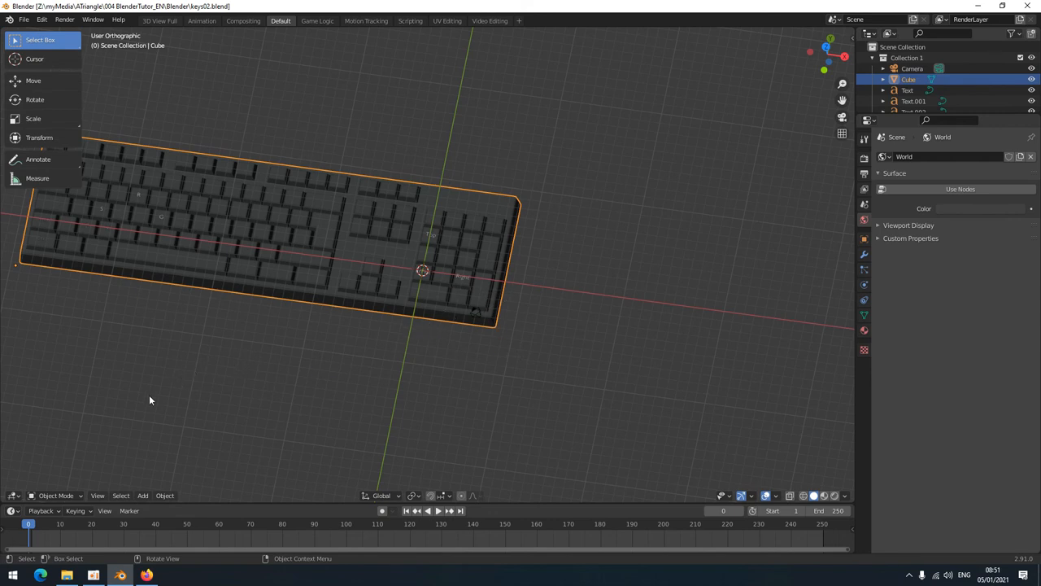
{"action": "mouse_move", "coordinate": [846, 212]}
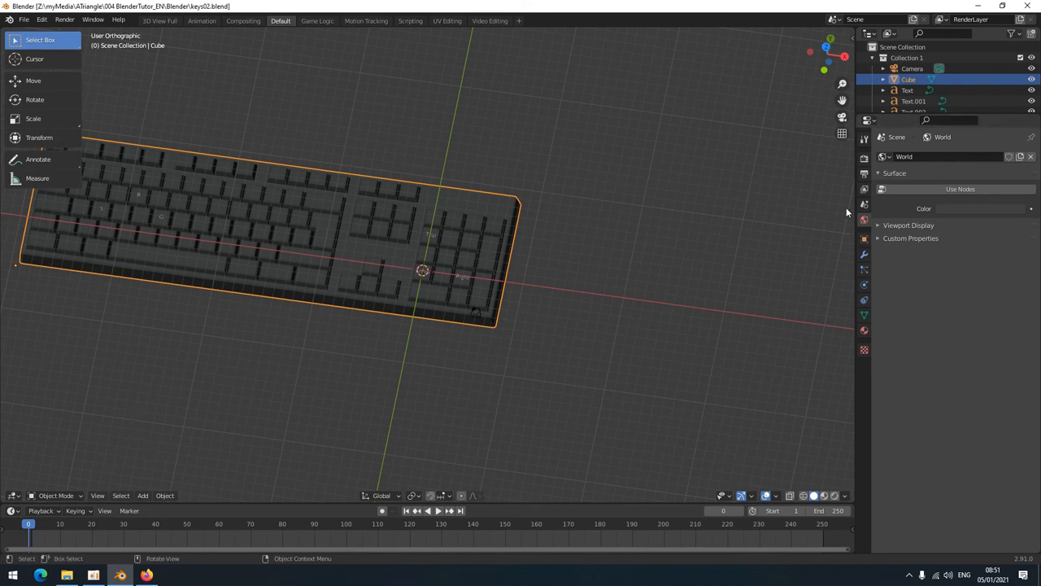
{"action": "mouse_move", "coordinate": [794, 101]}
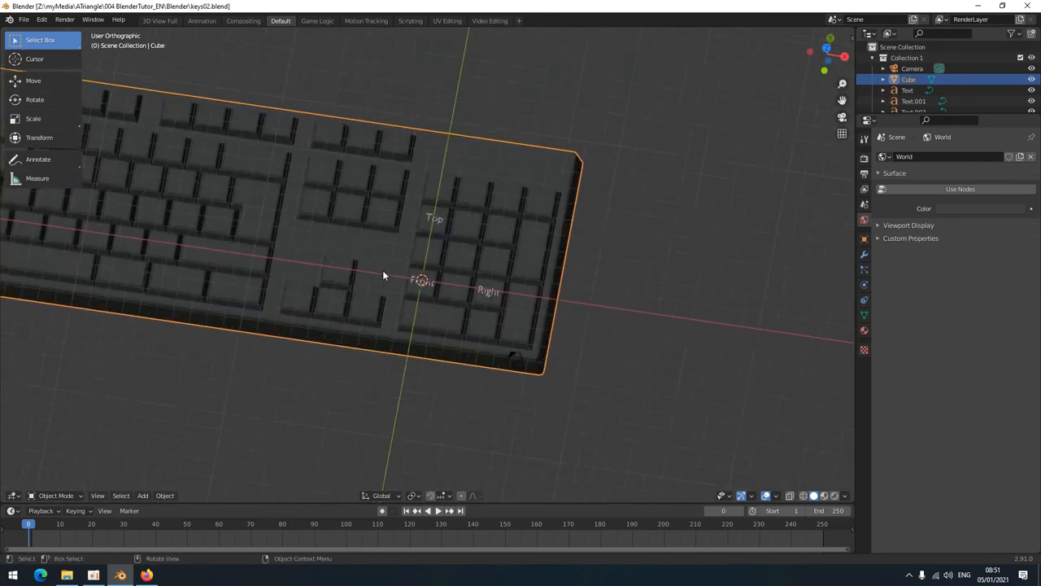
- Zoom on the keyboard model, snap to the Bottom view, and orbit back to a tilted free view
{"action": "scroll", "scroll_direction": "down", "scroll_amount": 3}
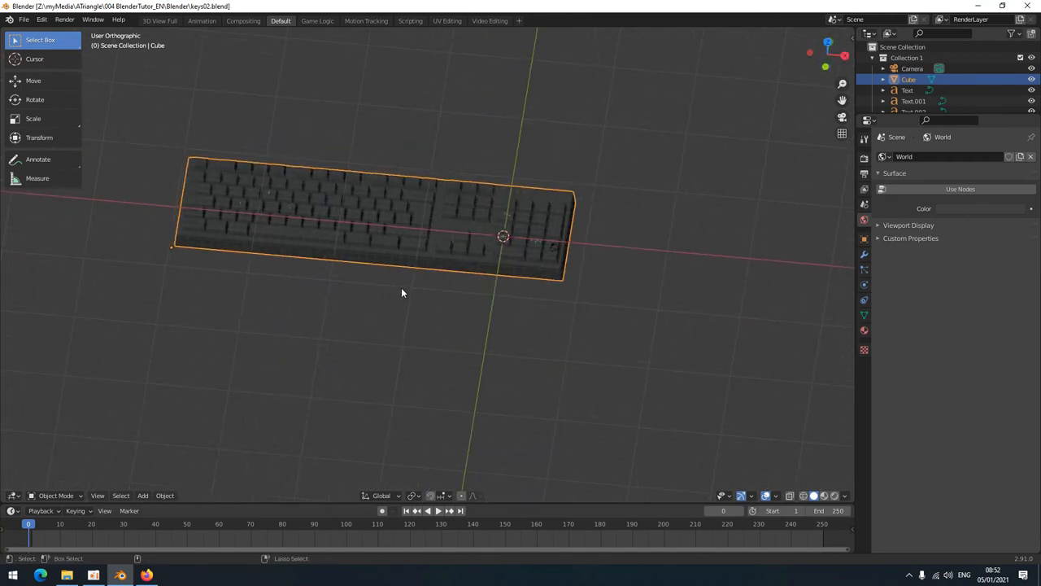
{"action": "key", "text": "KP_1"}
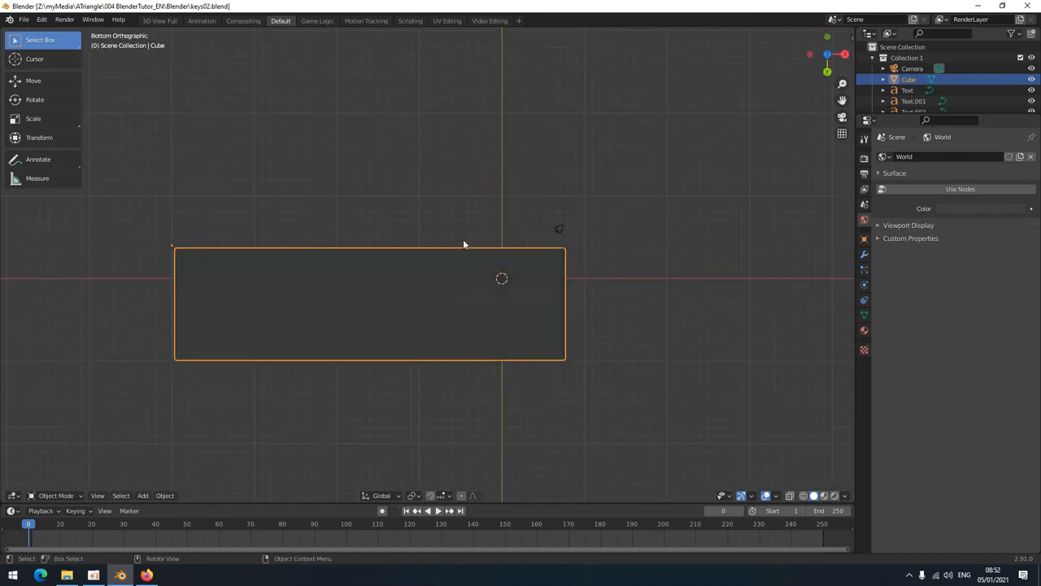
{"action": "left_click_drag", "start_coordinate": [464, 244], "coordinate": [351, 257]}
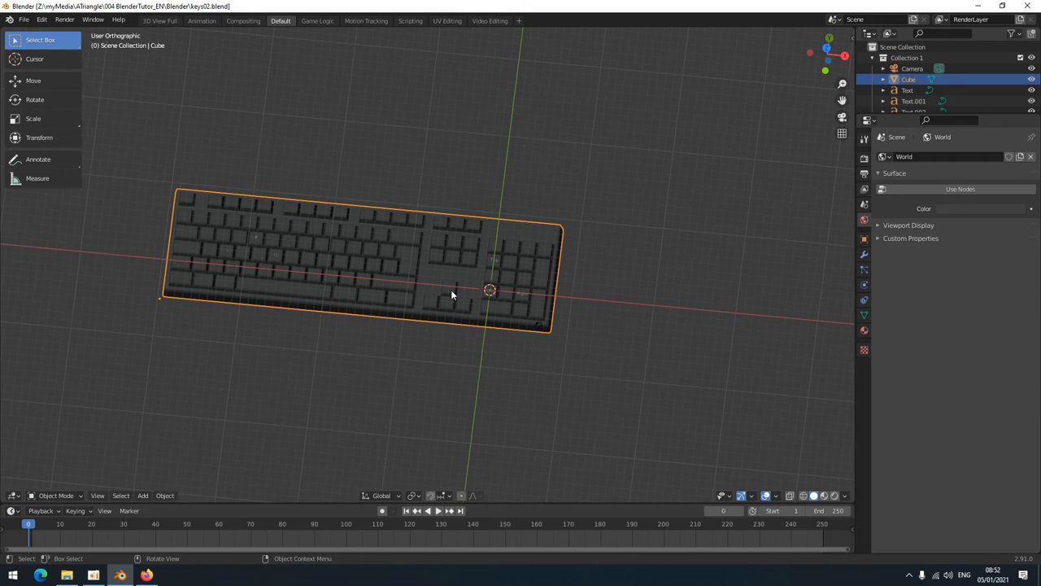
{"action": "mouse_move", "coordinate": [547, 316]}
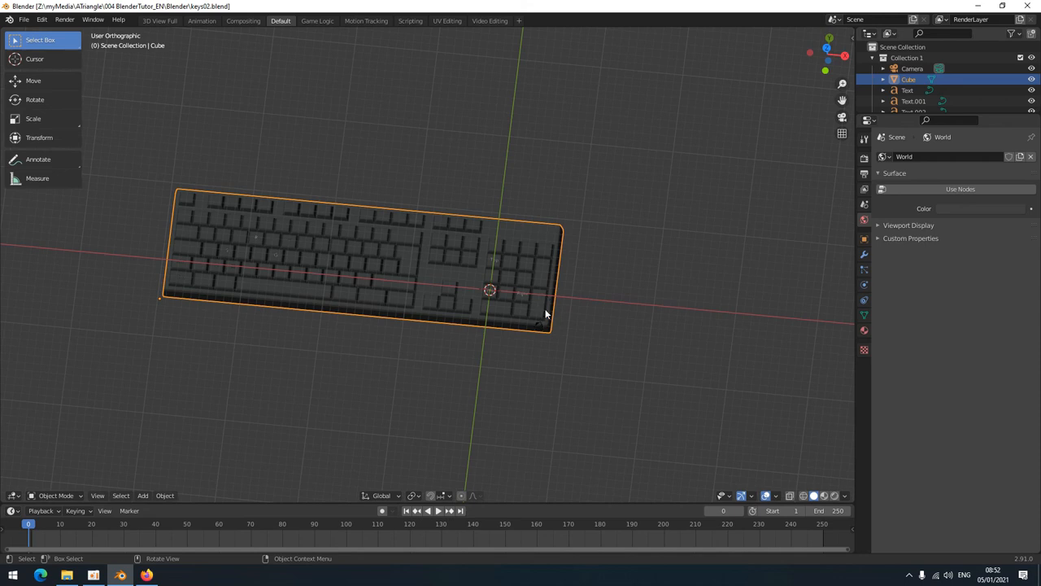
{"action": "mouse_move", "coordinate": [543, 315]}
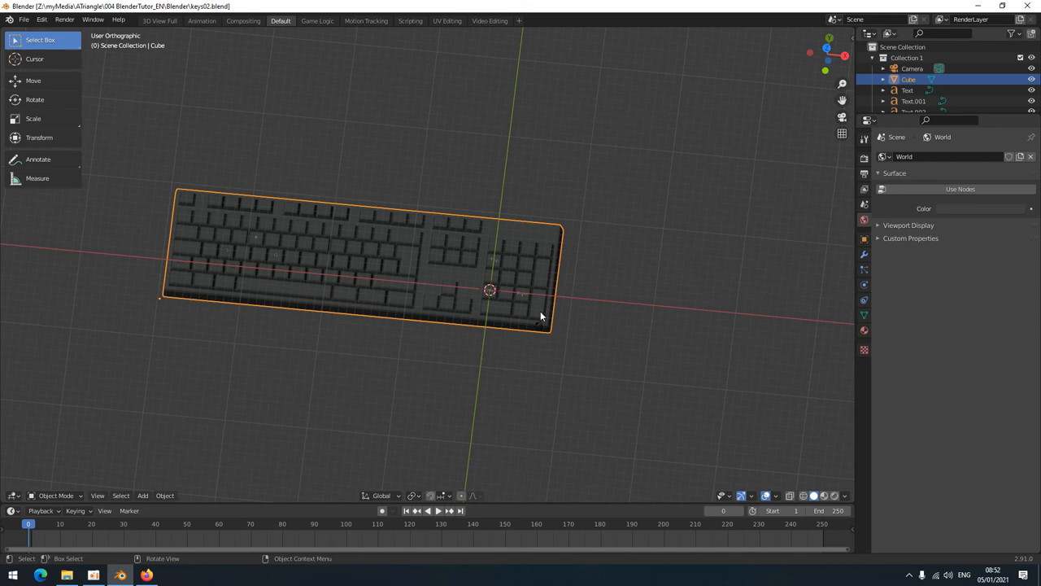